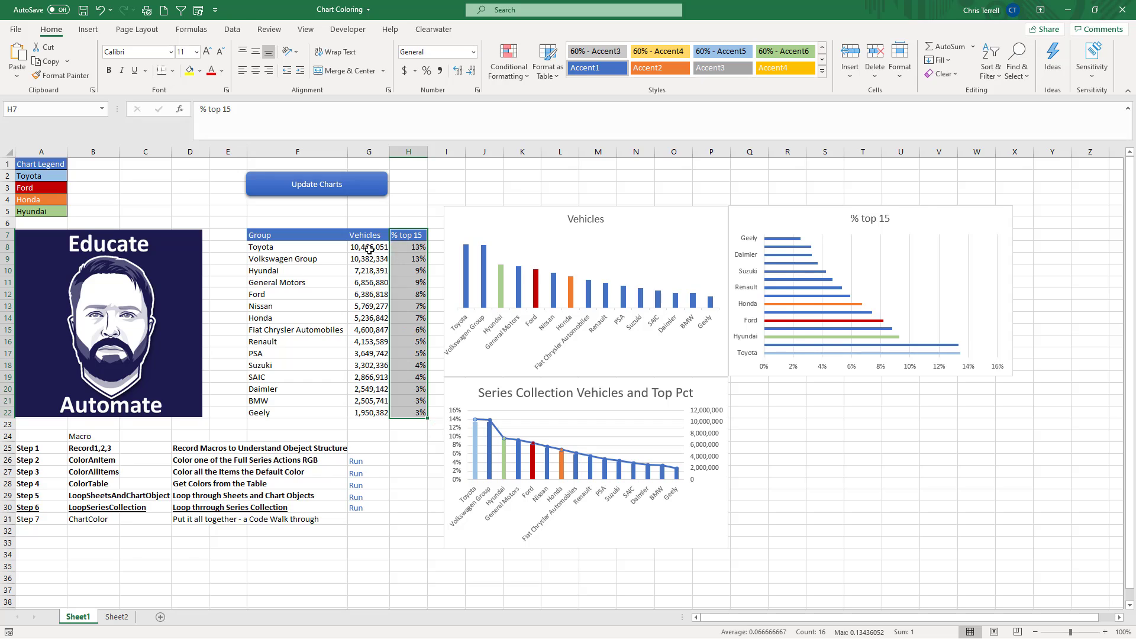
- Select cell G8 and bring up the VBA editor with Alt+F11
left_click(368, 246)
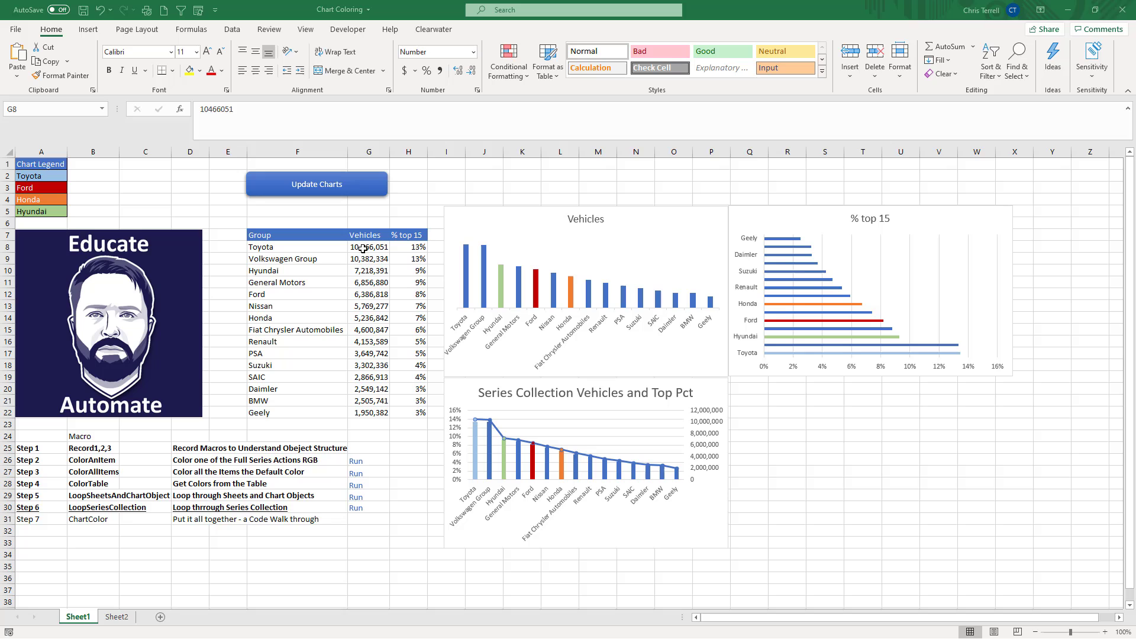
key("alt+F11")
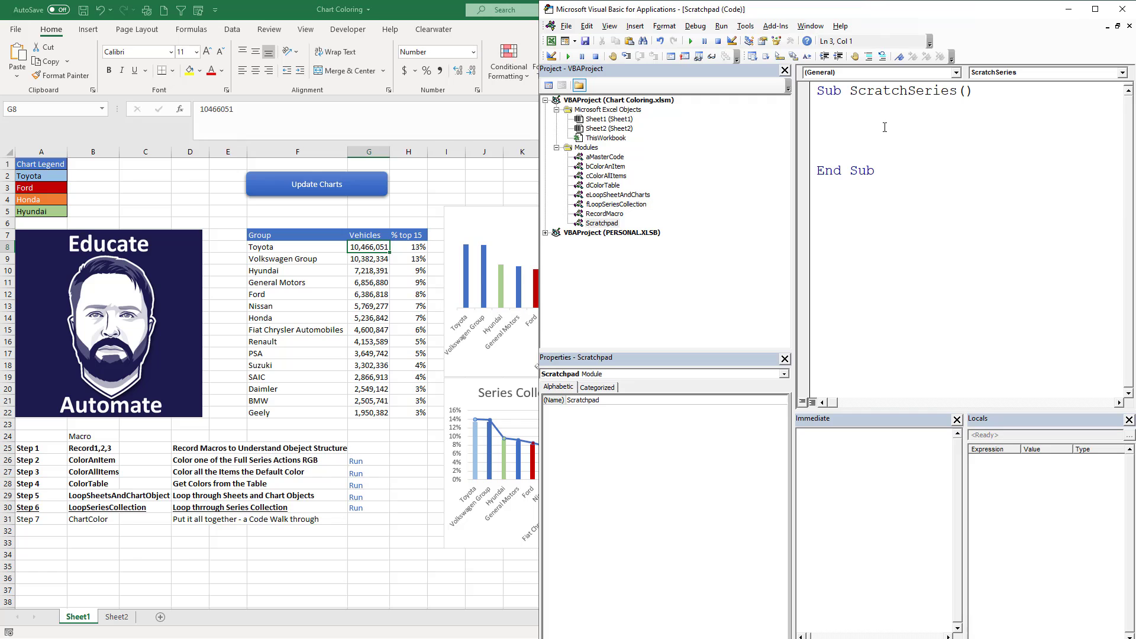
- Declare cht As ChartObject and chrt As Chart in ScratchSeries
type("Di")
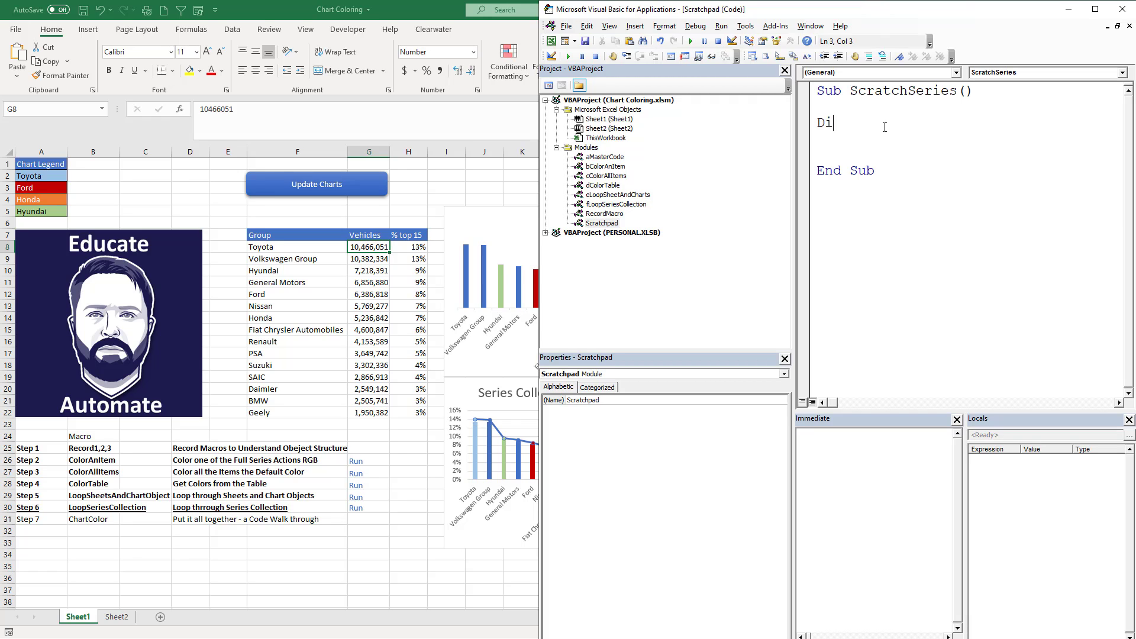
type("m")
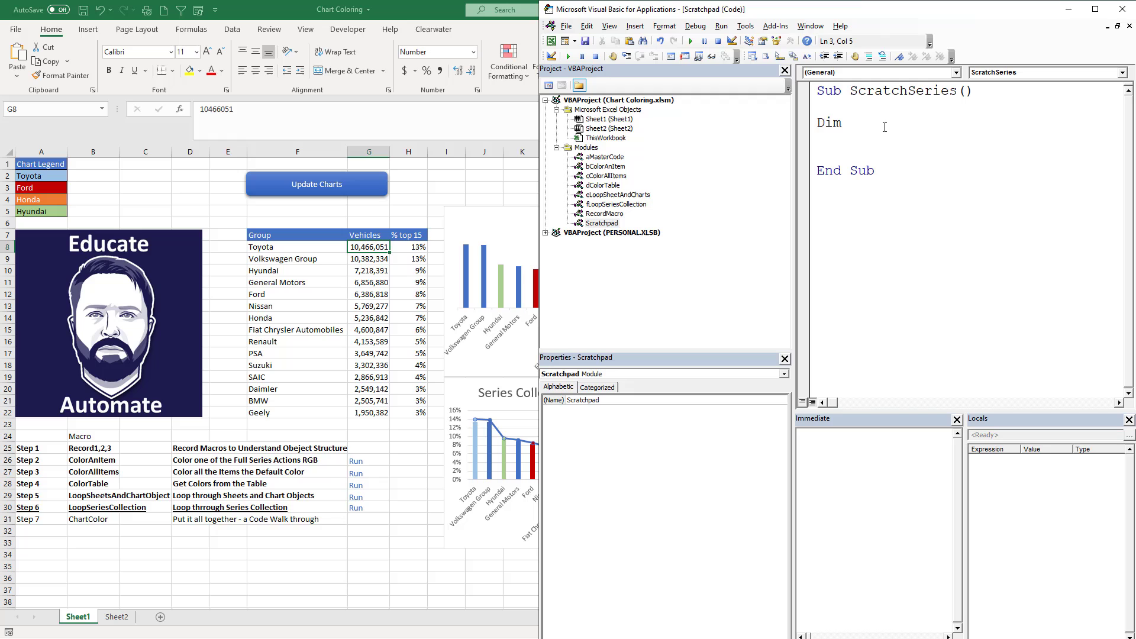
type("cht as cha")
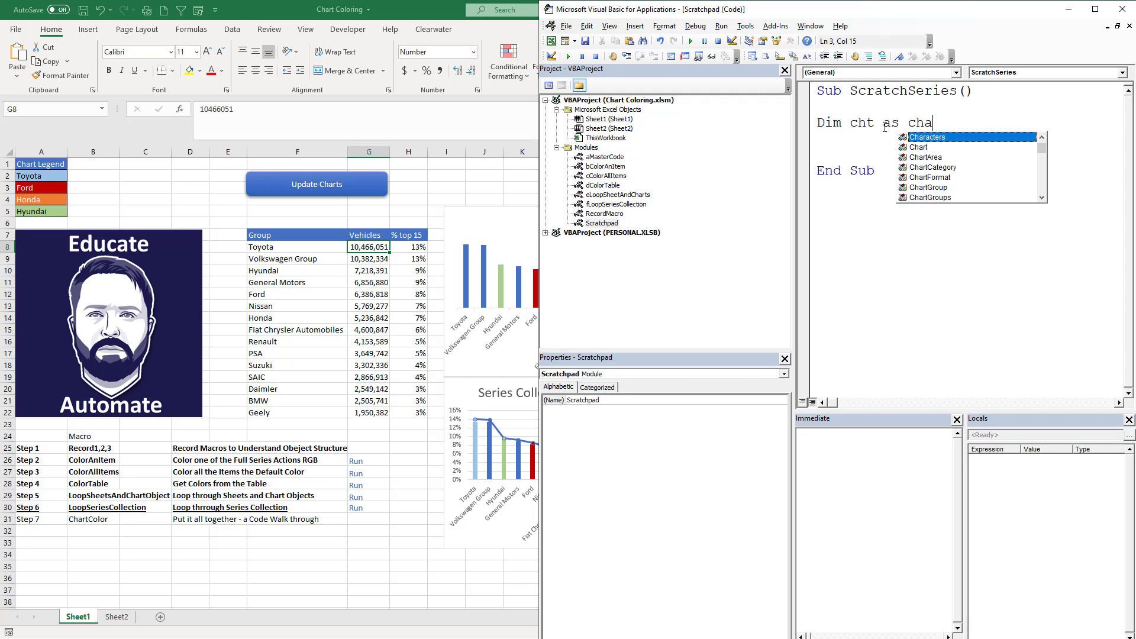
type("ChartObject")
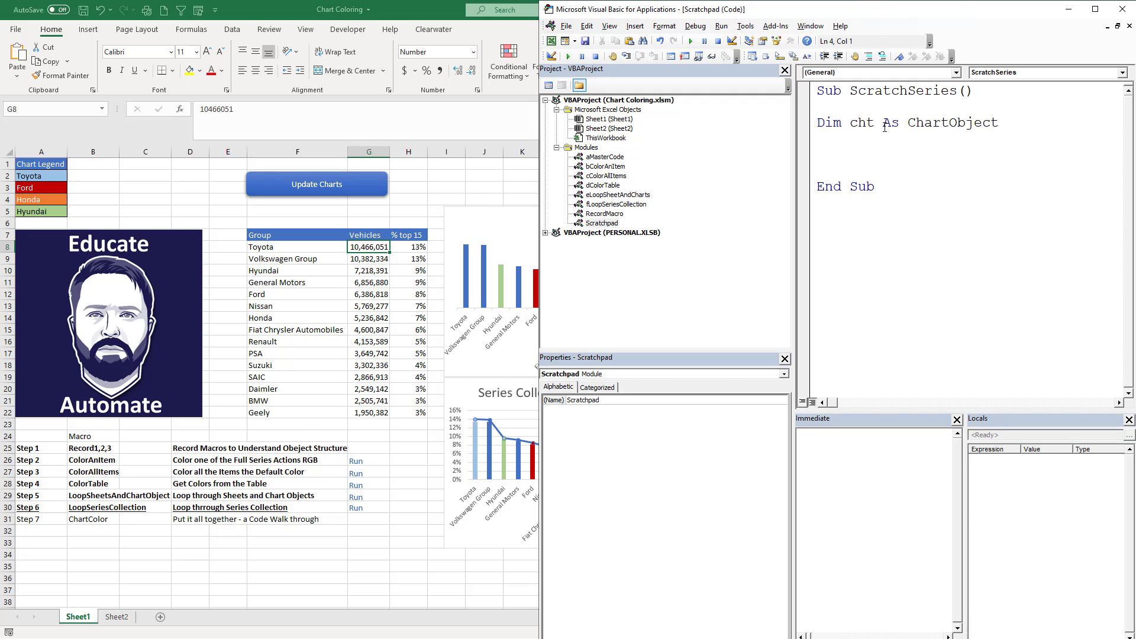
type("dim chrt a")
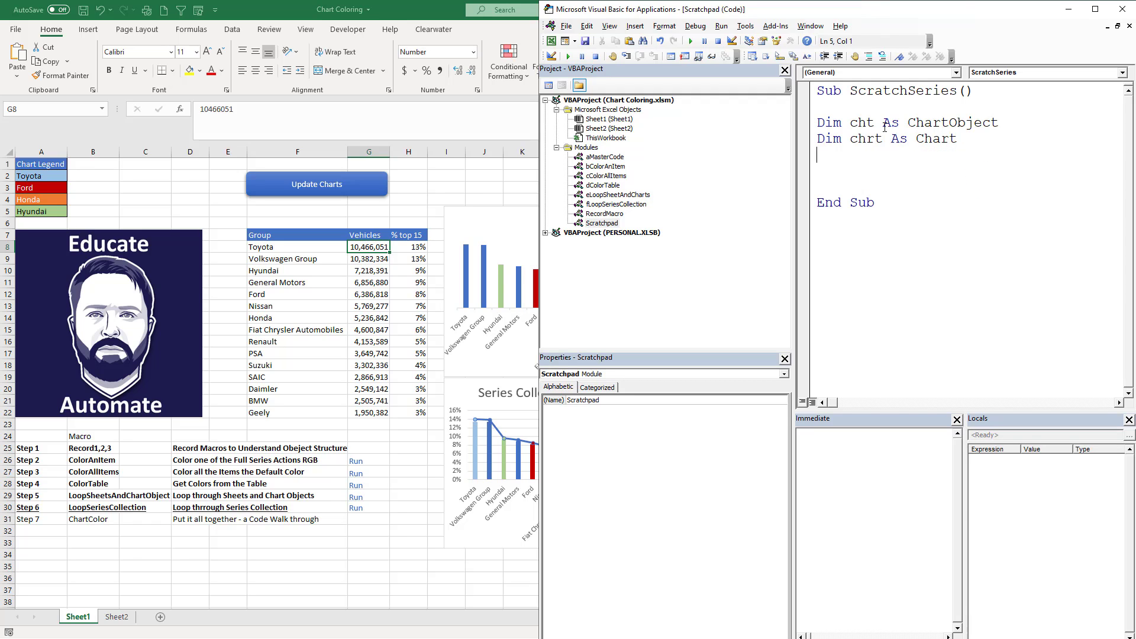
- Declare fs As FullSeriesCollection, correcting the wrong AboveAverage type
type("dim fs as AboveAverage f")
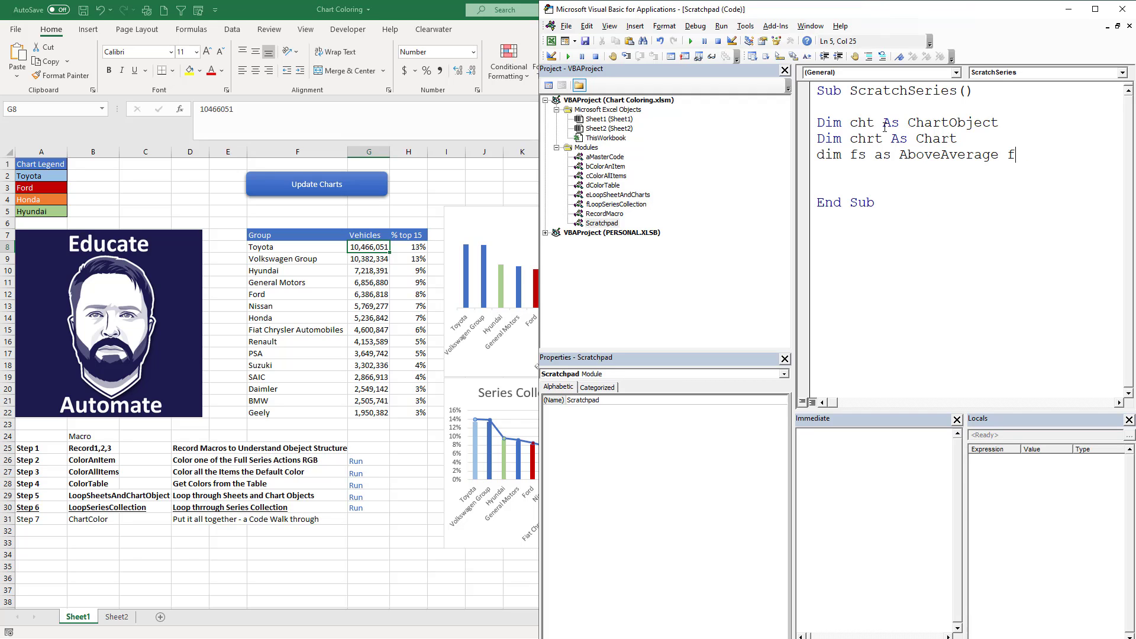
key("Backspace")
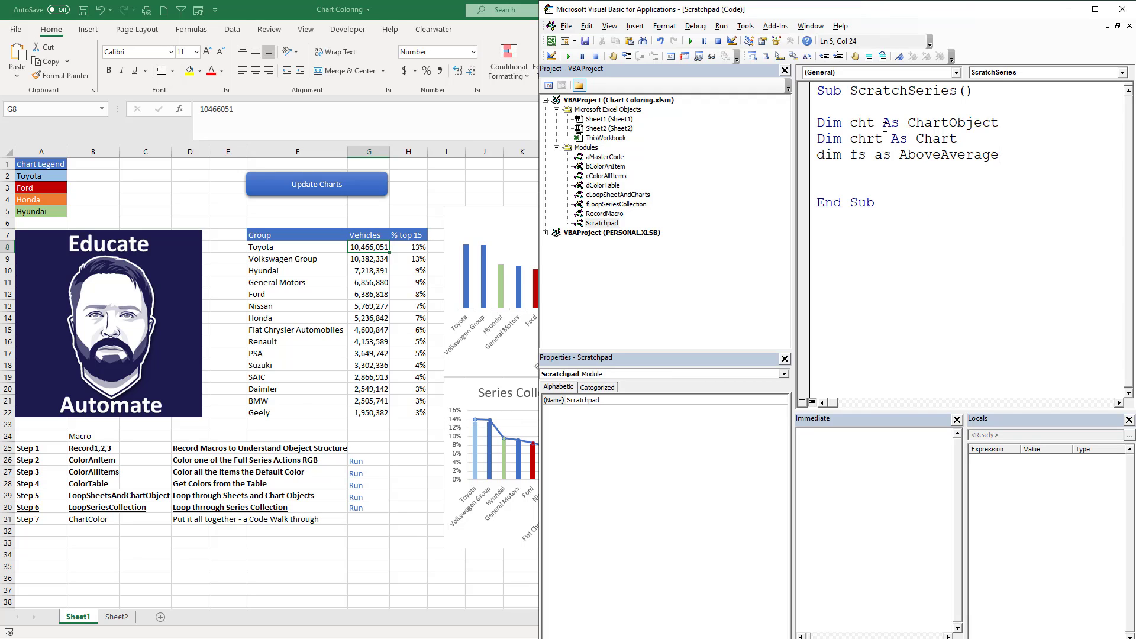
key("BackSpace")
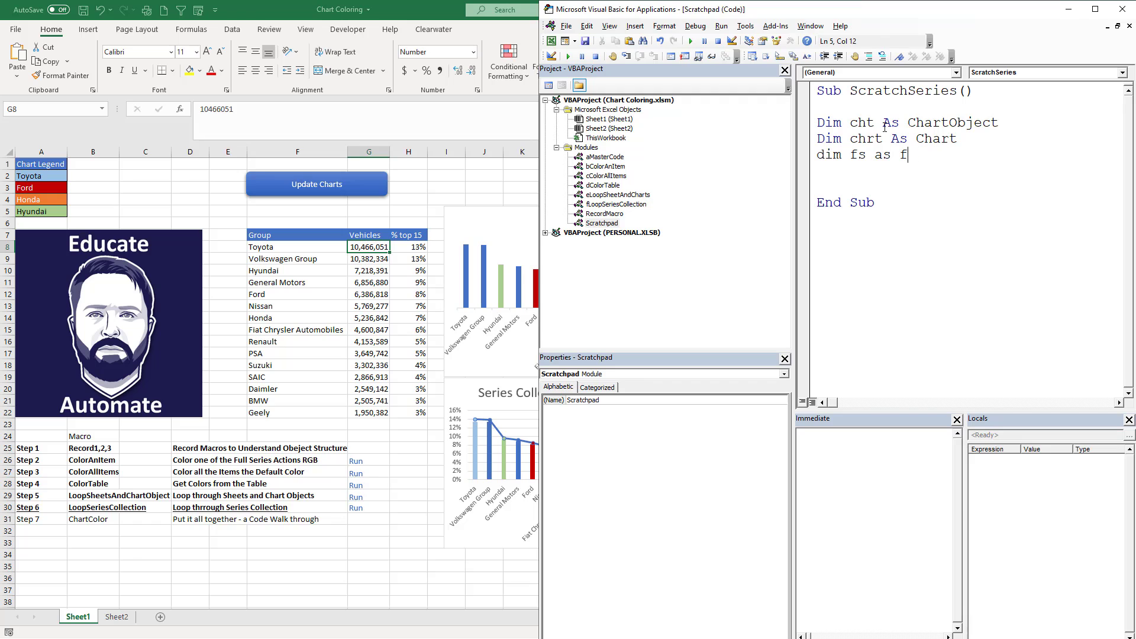
type("f")
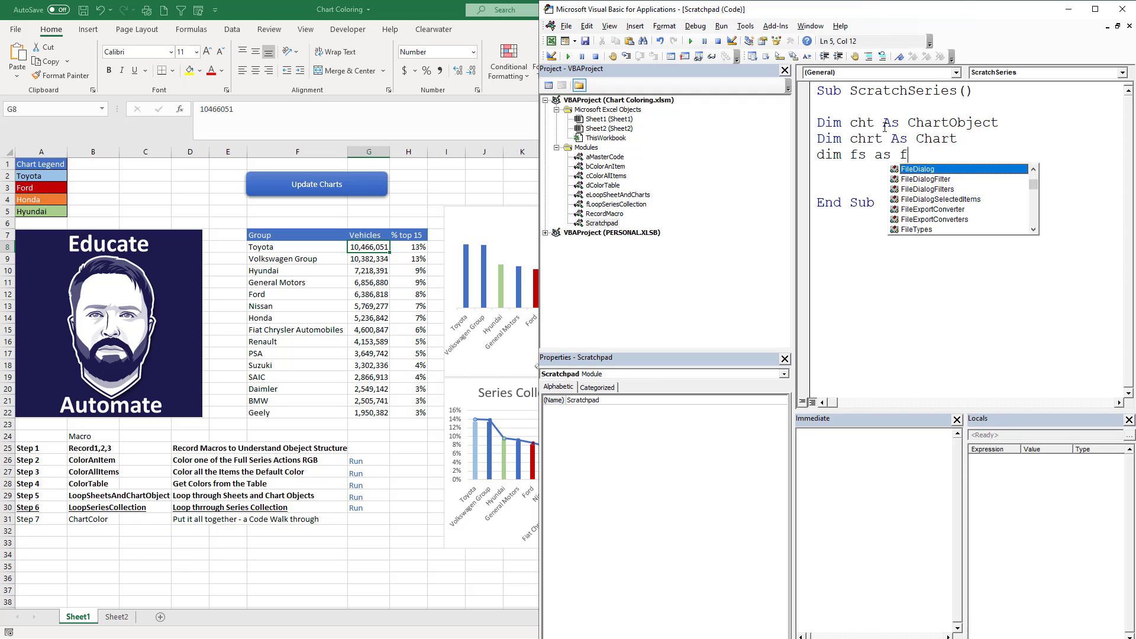
type("FullSeriesCollection")
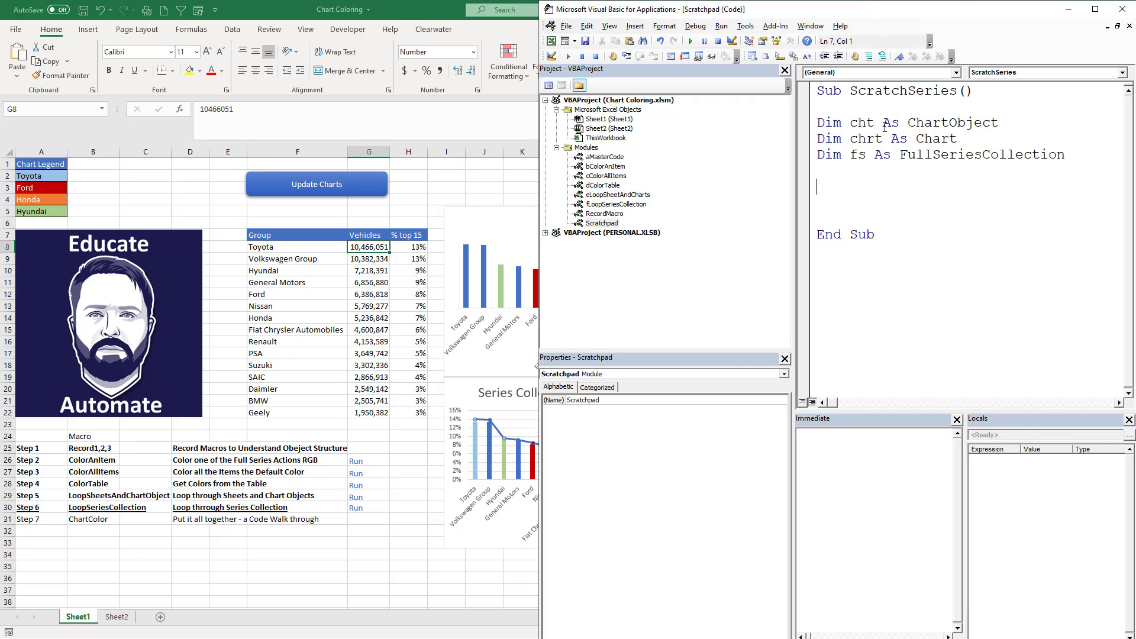
- Add Set cht = Sheet1.ChartObjects(3) and return to the macro code
type("Set chr")
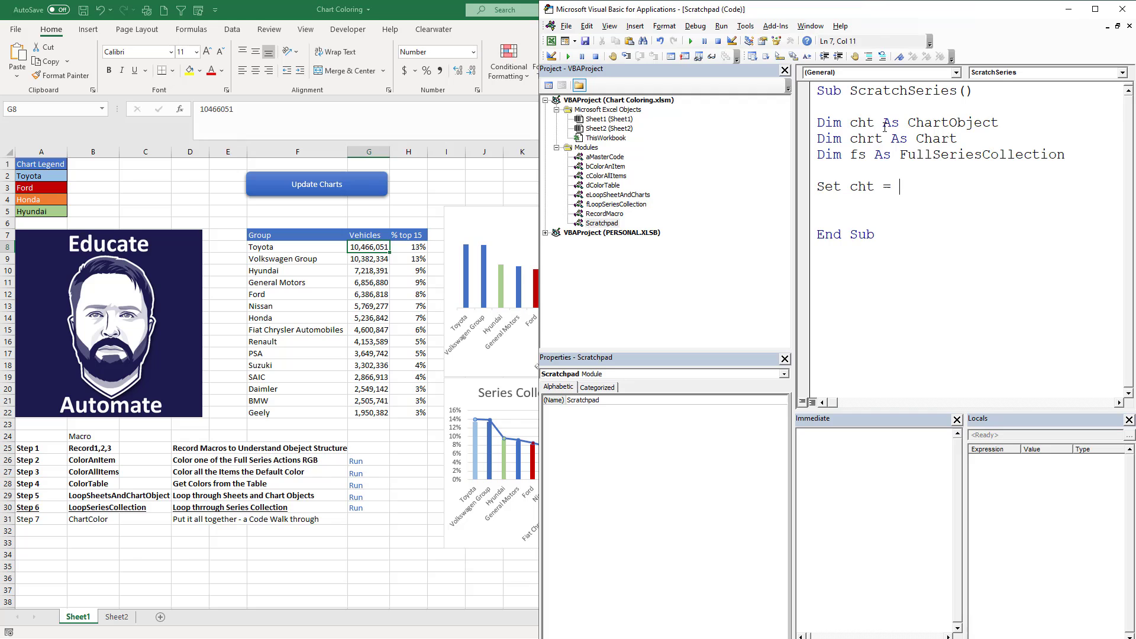
type("sheet1.ChartObjects")
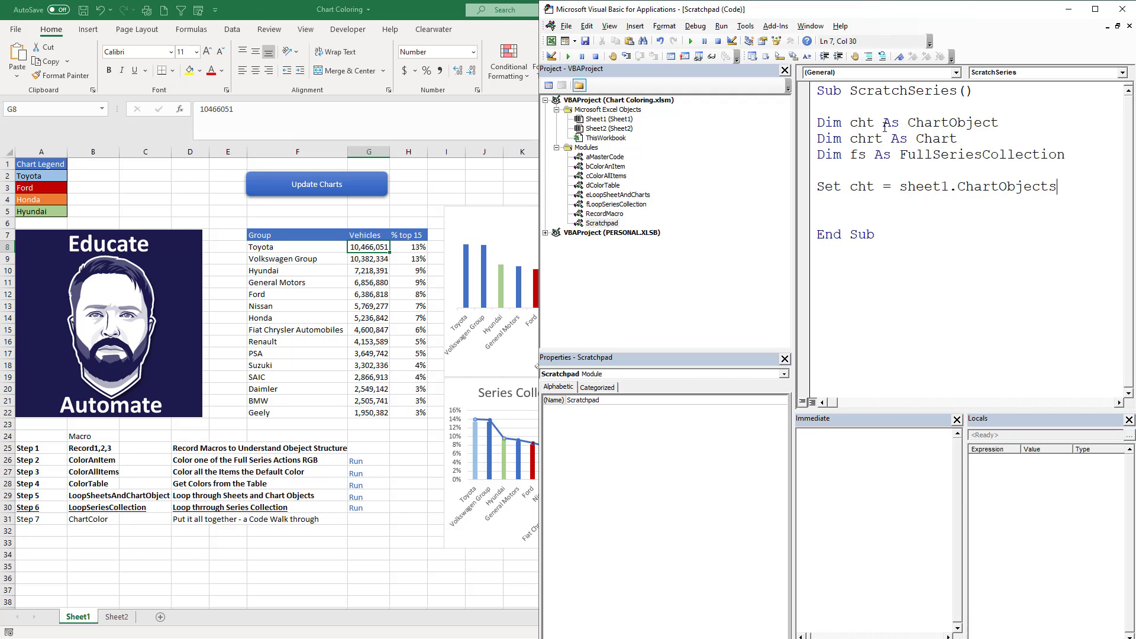
type("(3)")
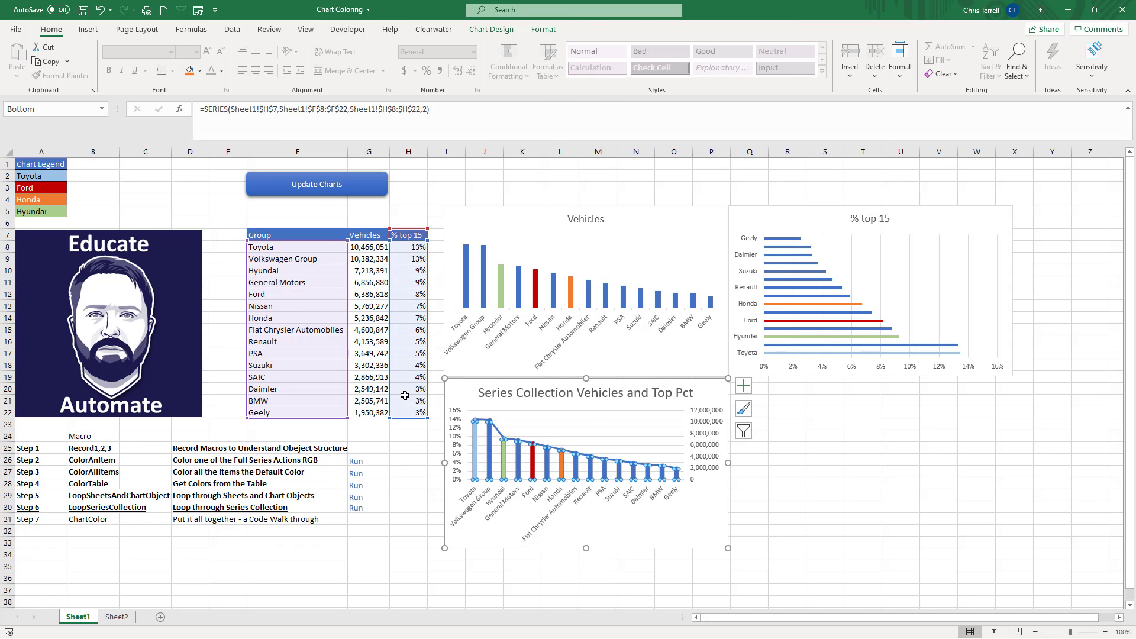
key("alt+F11")
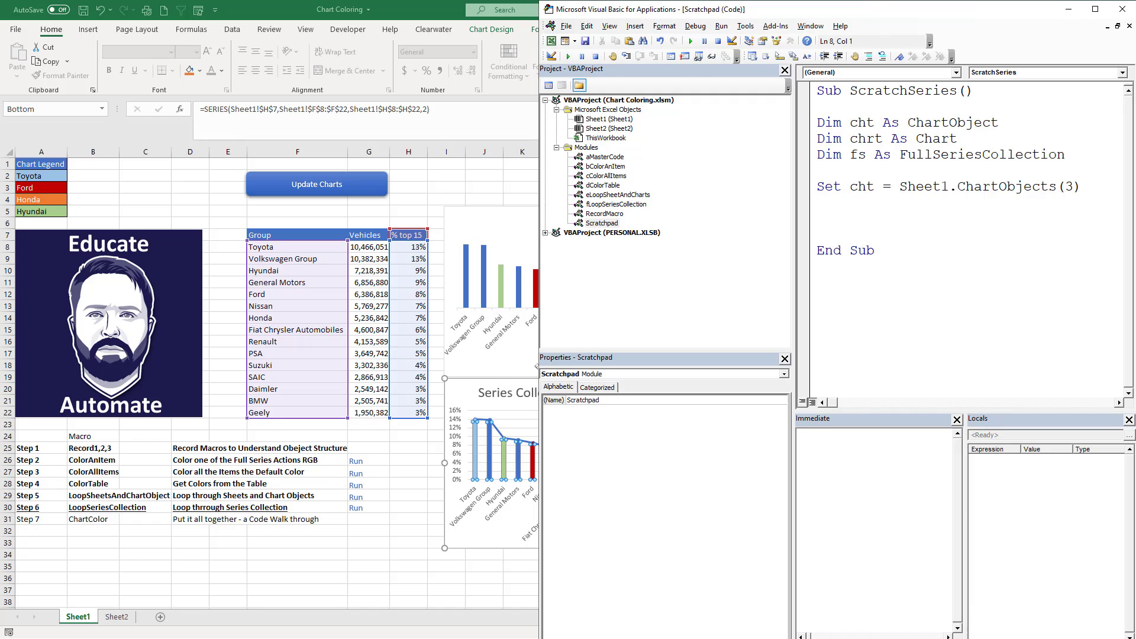
- Add cht.Activate and Set chrt = ActiveChart lines
type("chr")
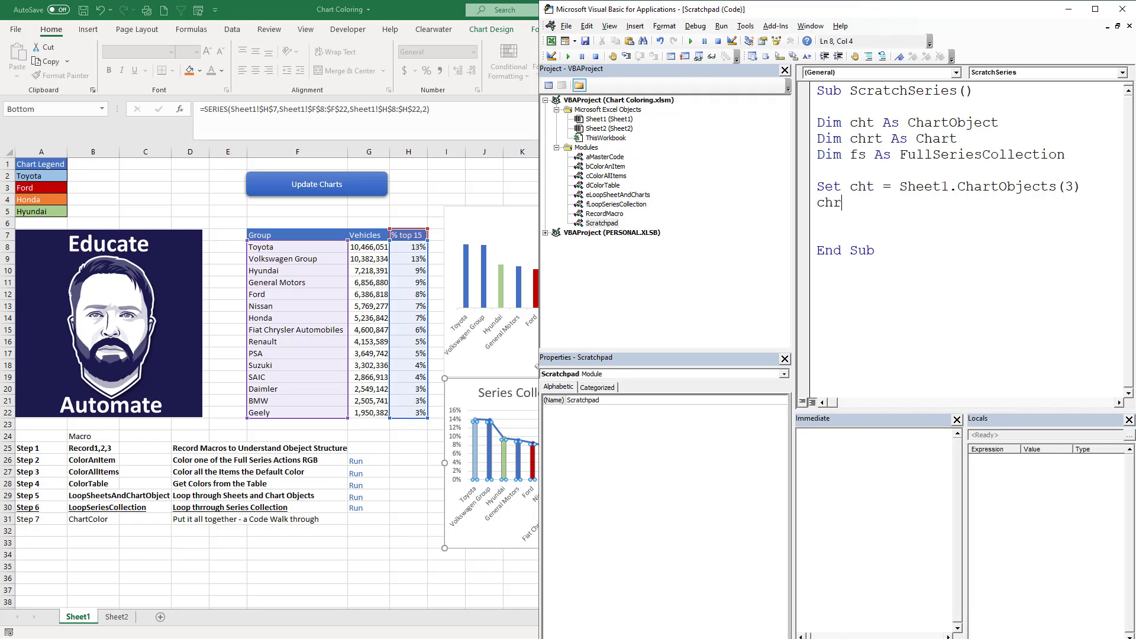
type(".Activate")
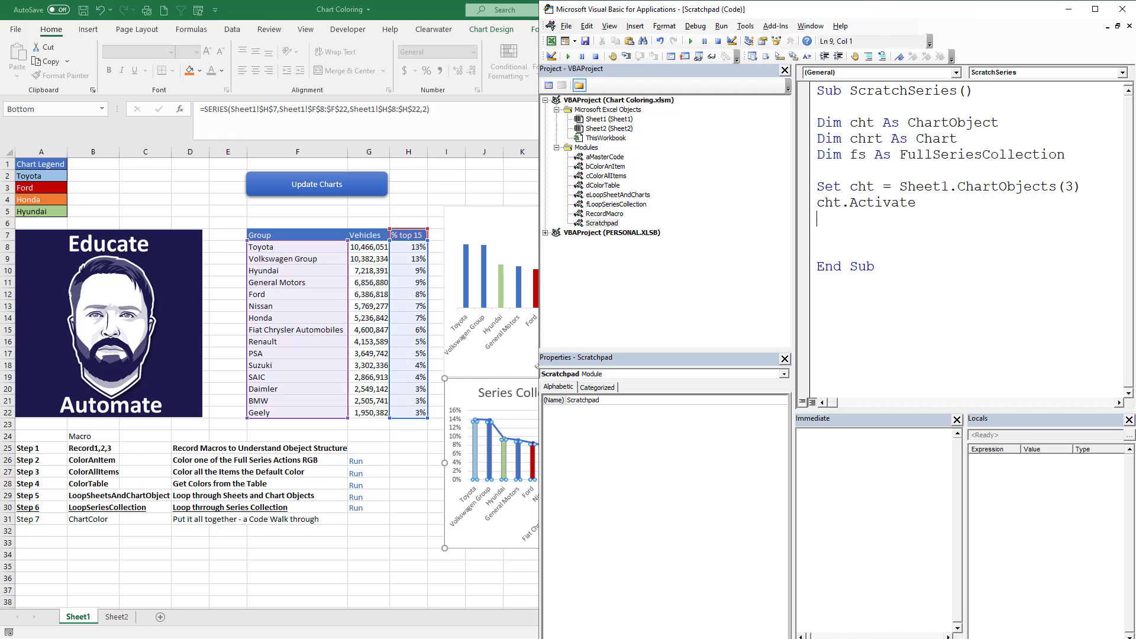
key("enter")
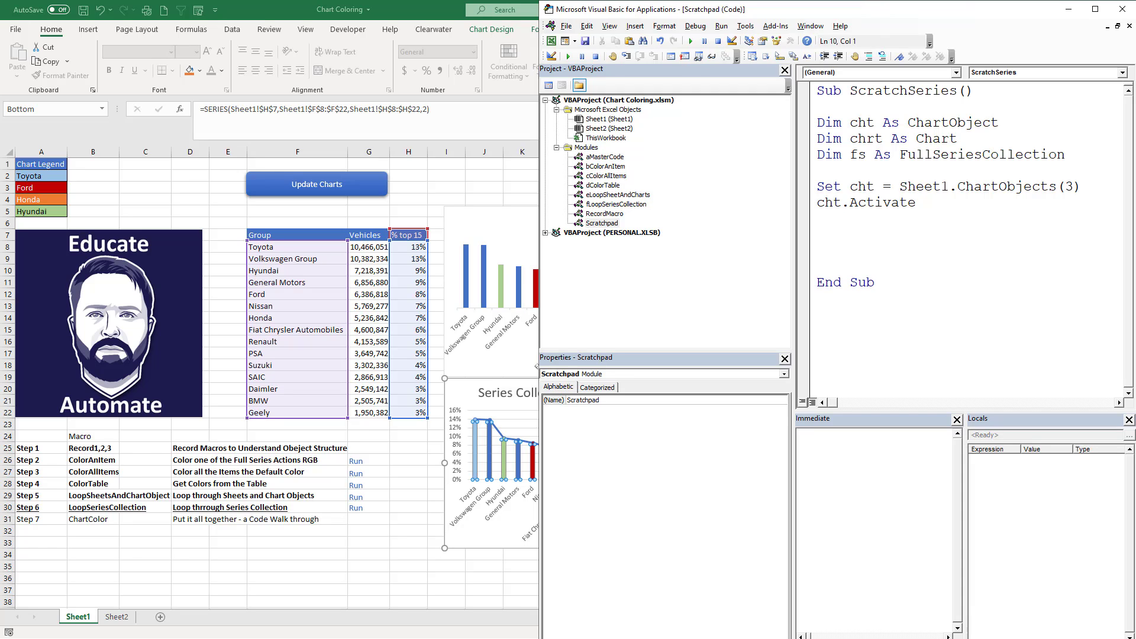
type("s")
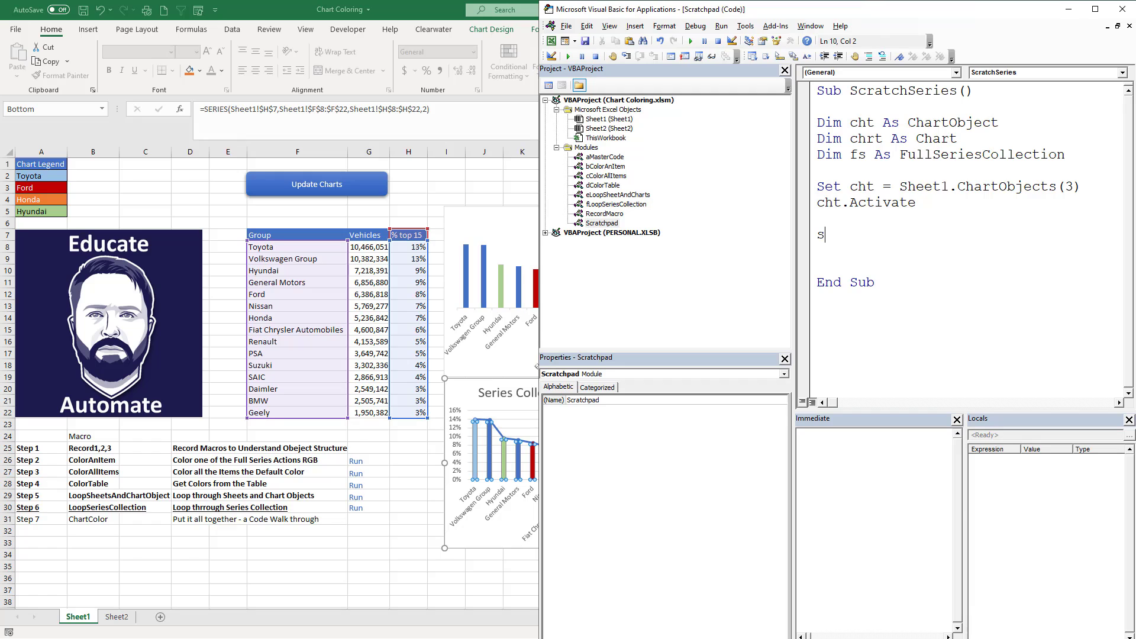
type("et chrt = activechar")
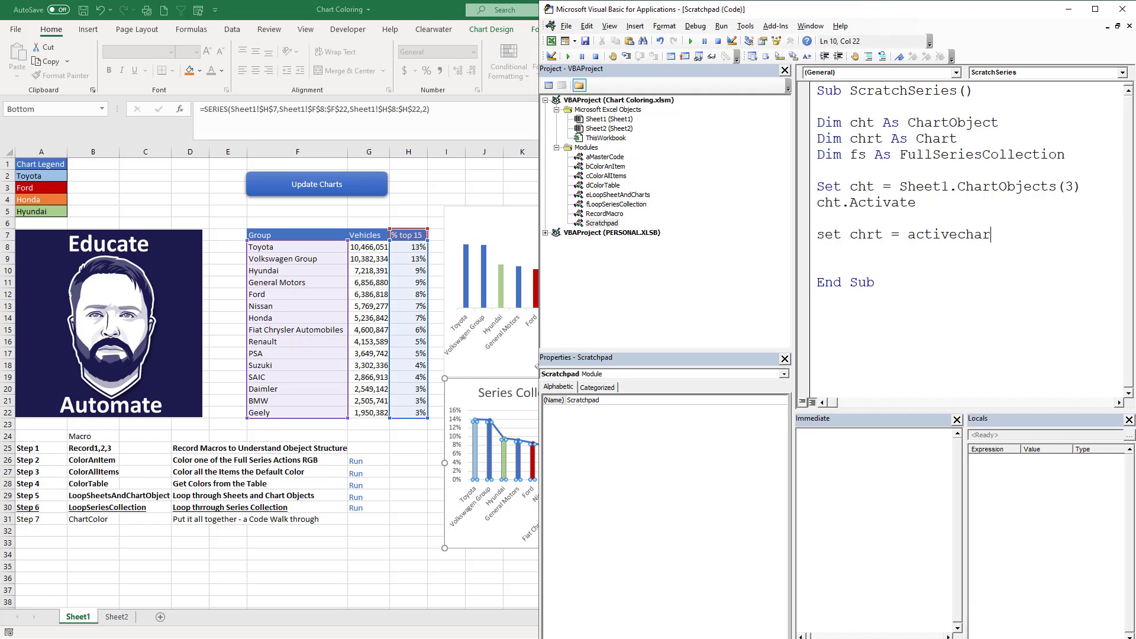
key("enter")
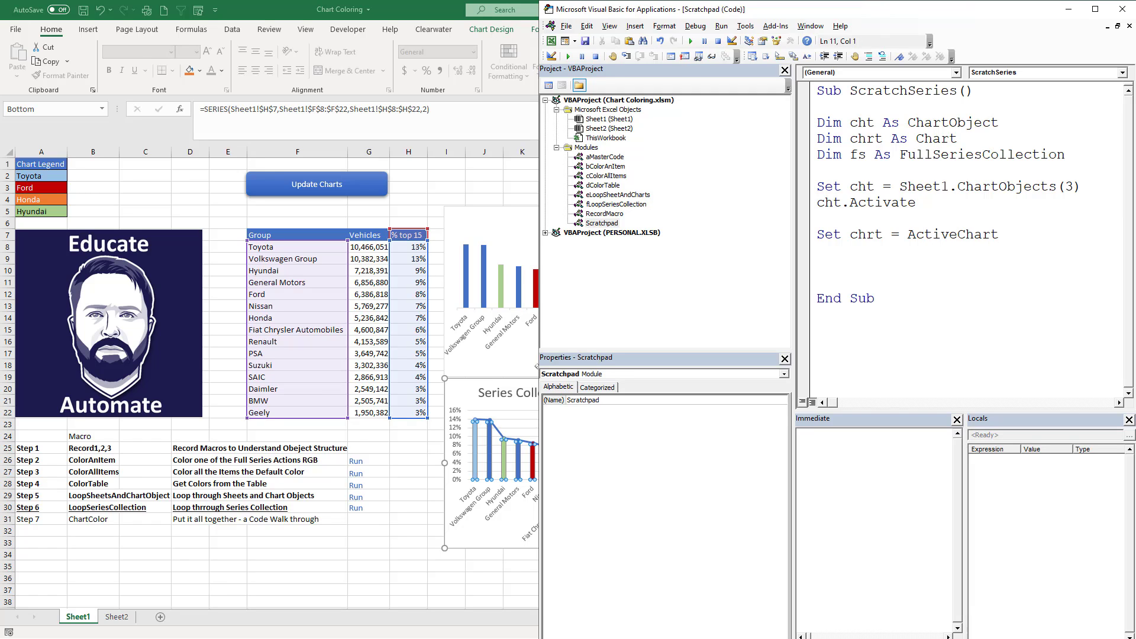
- Add Set fs = chrt.FullSeriesCollection on its own line
type("set f")
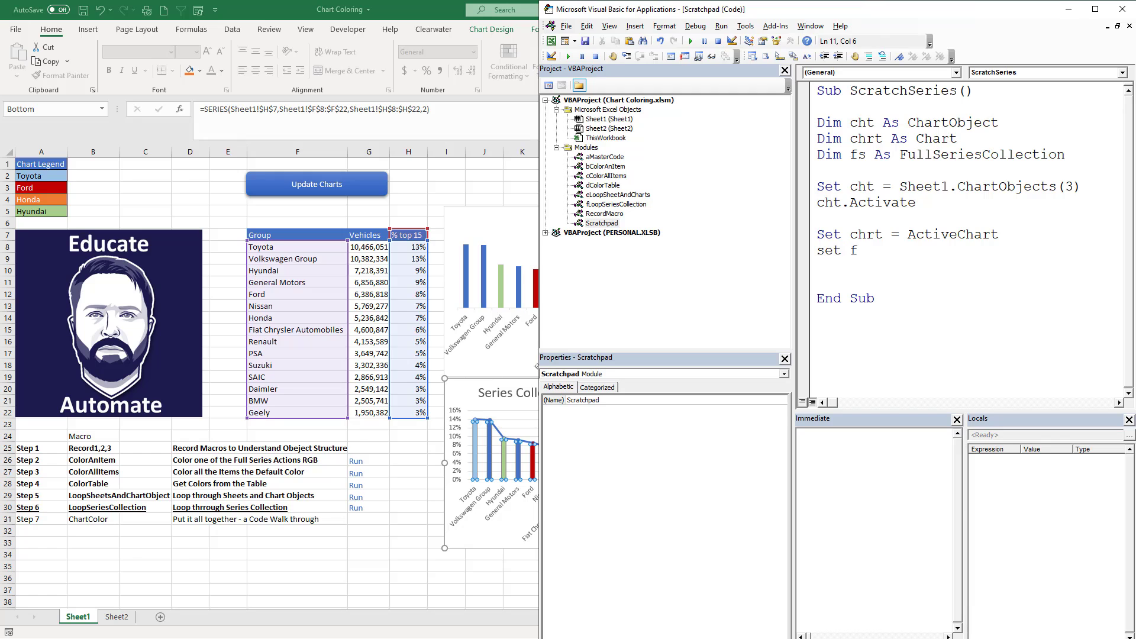
type("s")
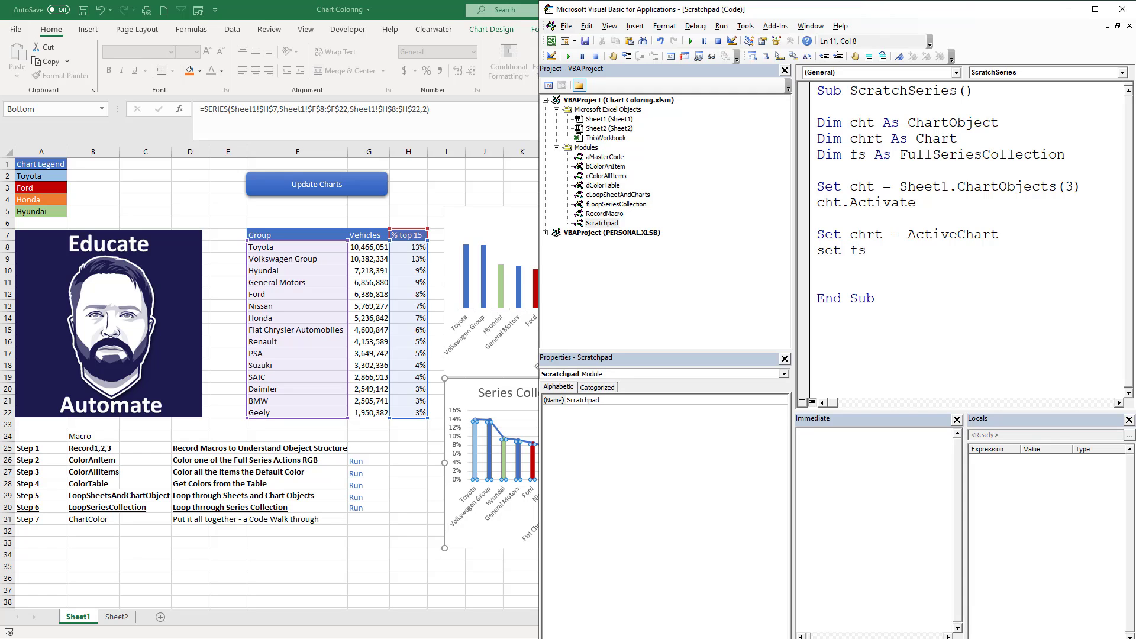
type("= chrt.FullSeriesCollection")
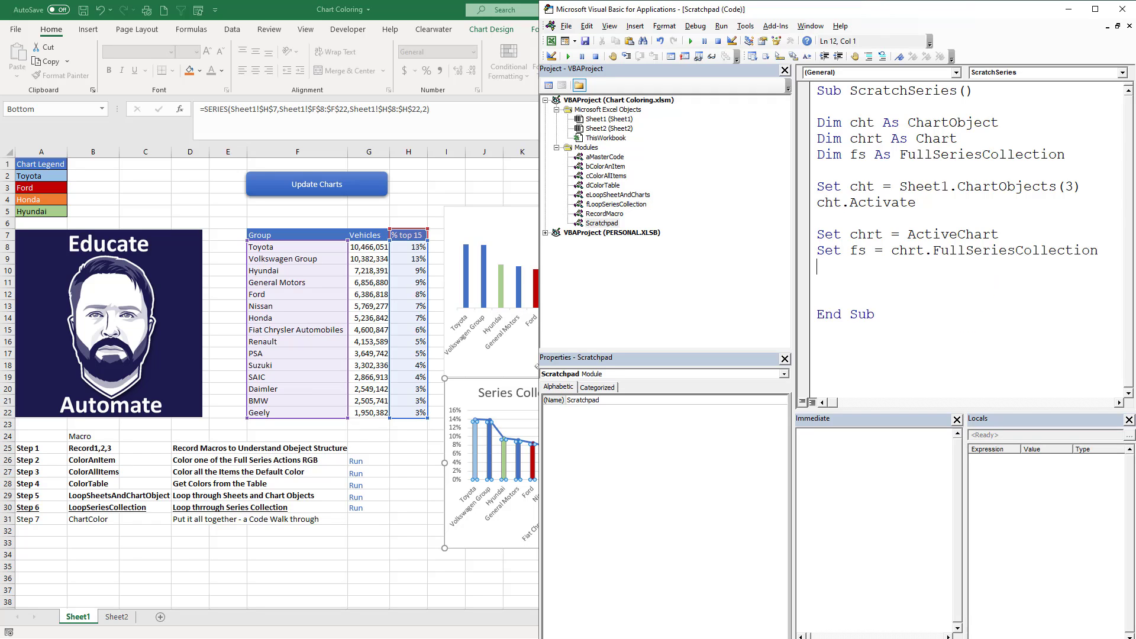
key("Enter")
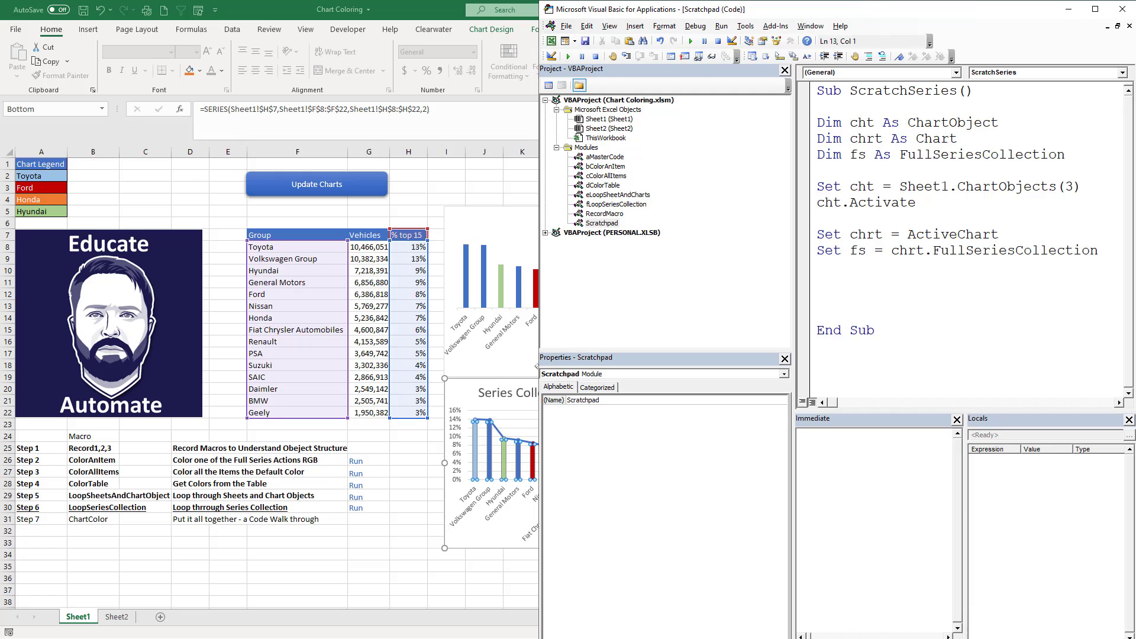
- Write the For Each itm In fs loop header
type("for it")
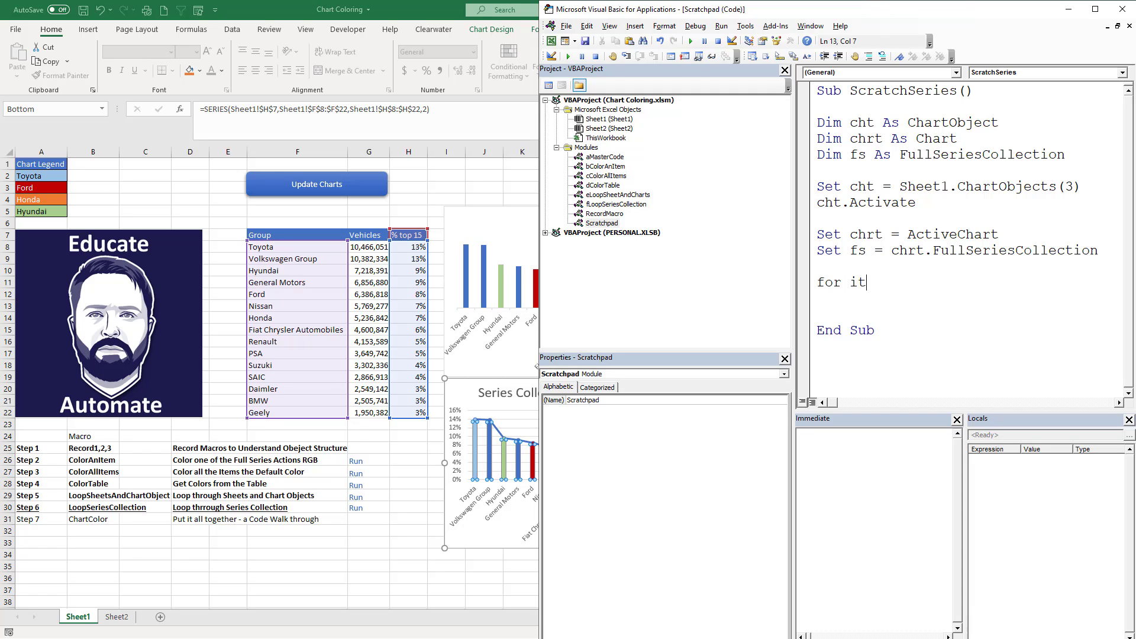
type("m")
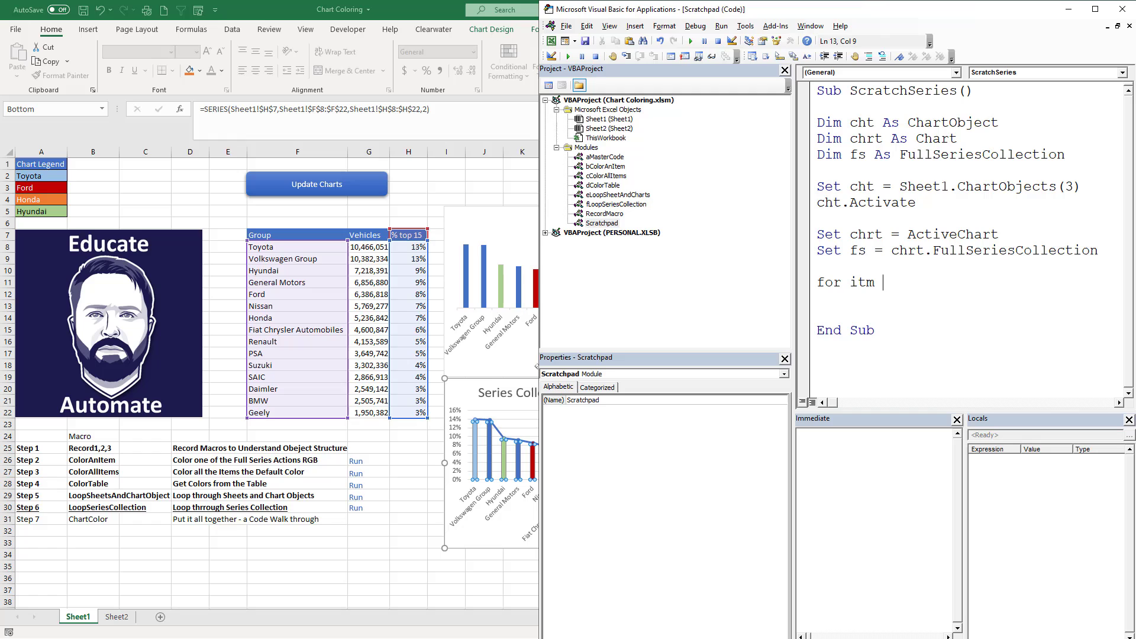
type("in")
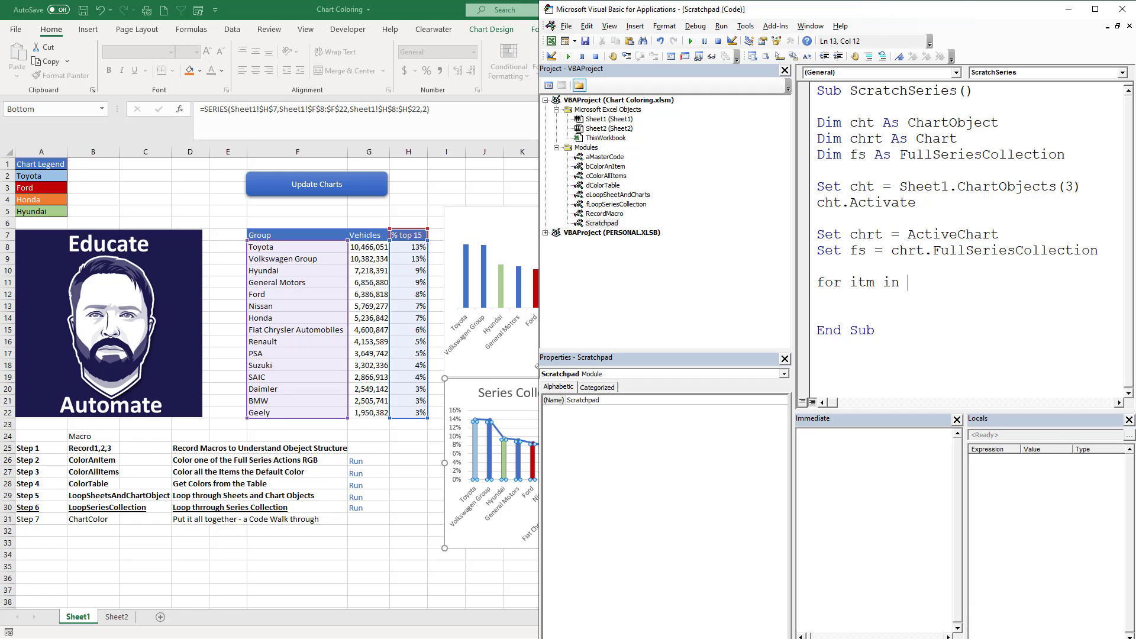
type("fs")
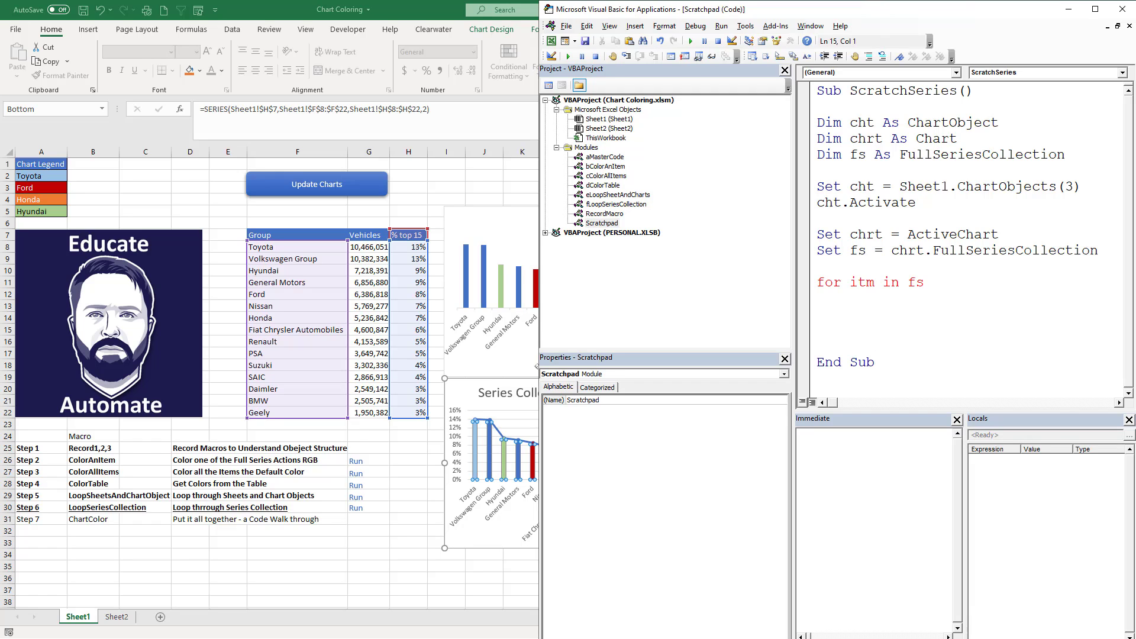
type("e")
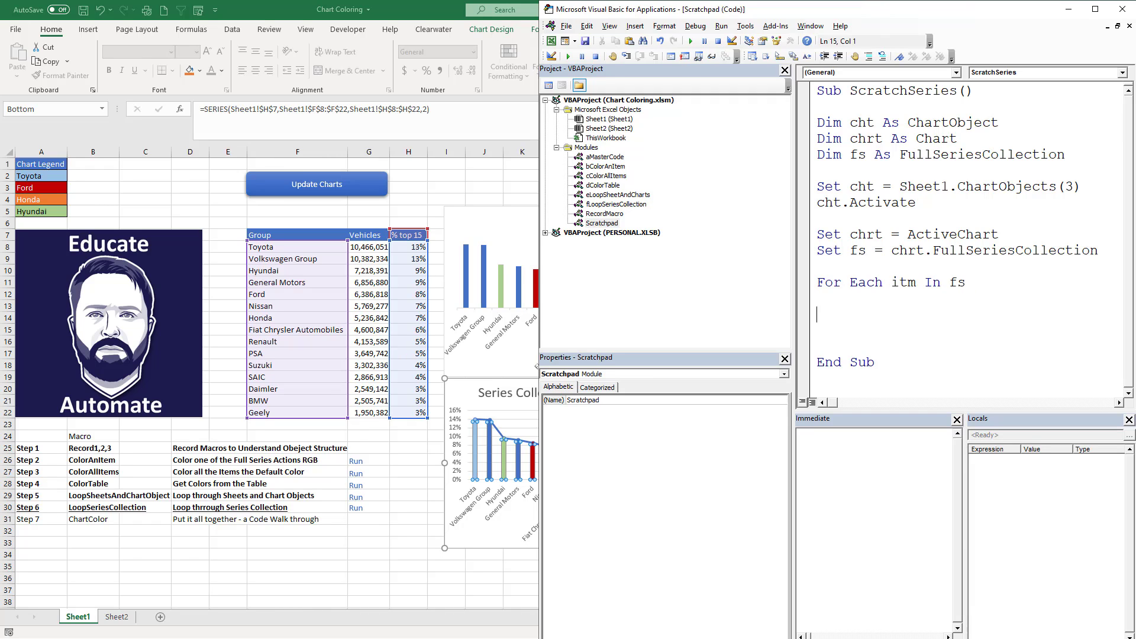
type("l")
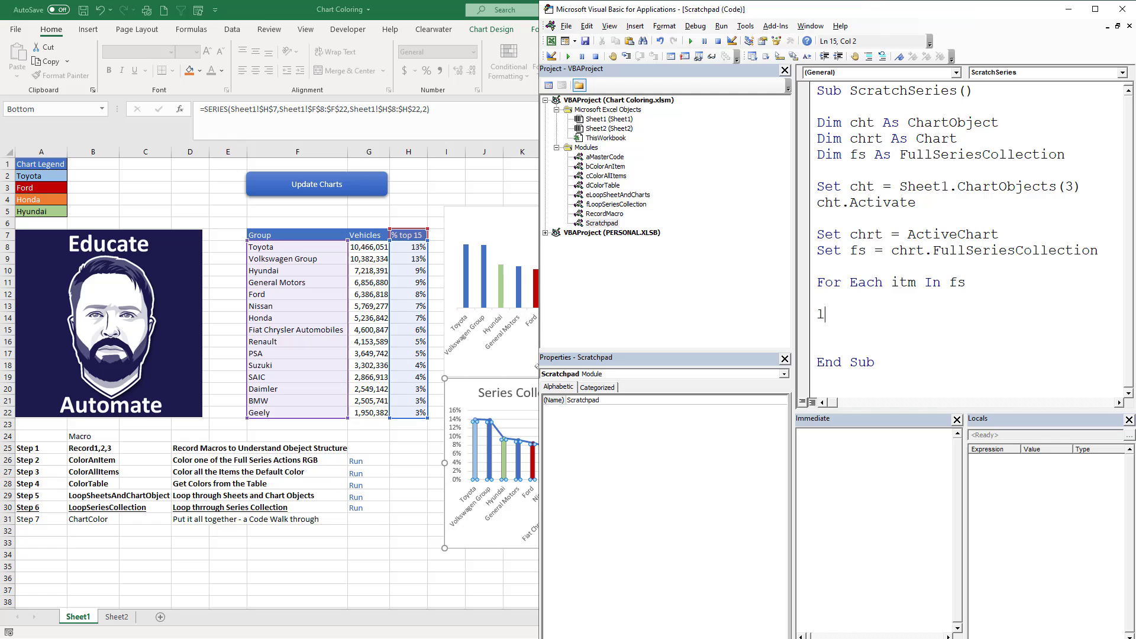
type("n")
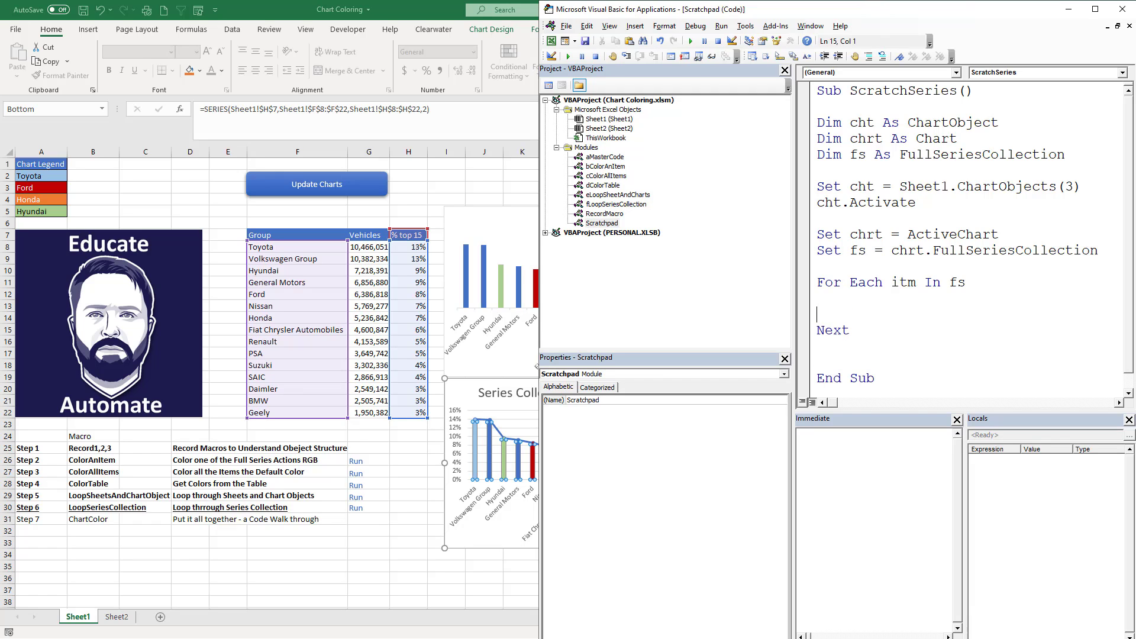
- Inside the loop add cnt = cnt + 1 and begin a MsgBox line
type("C")
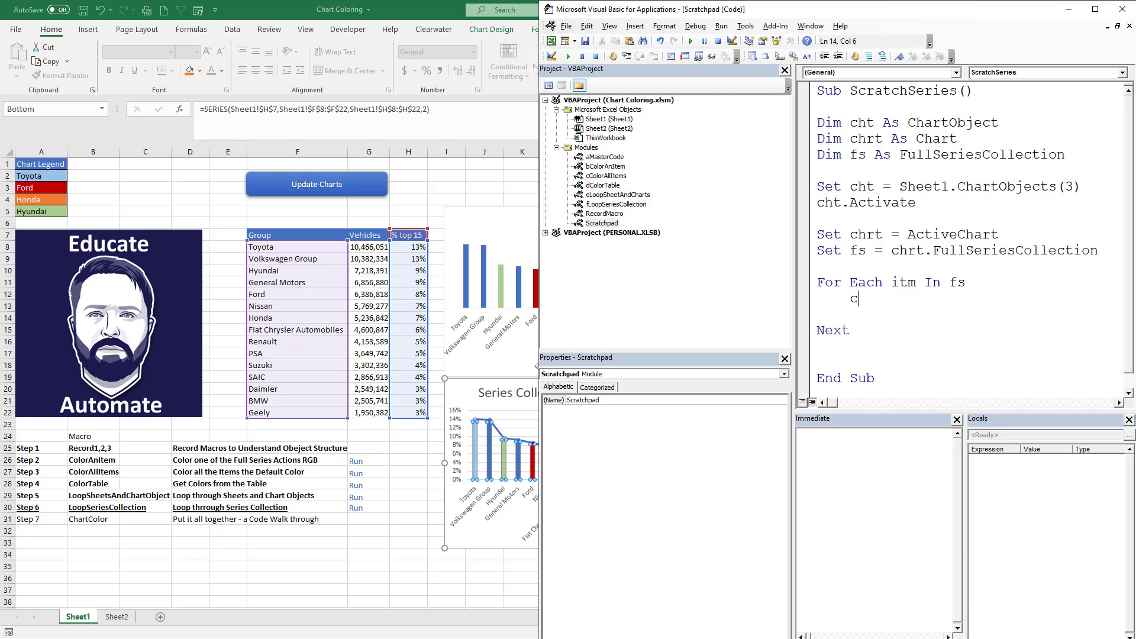
type("nt")
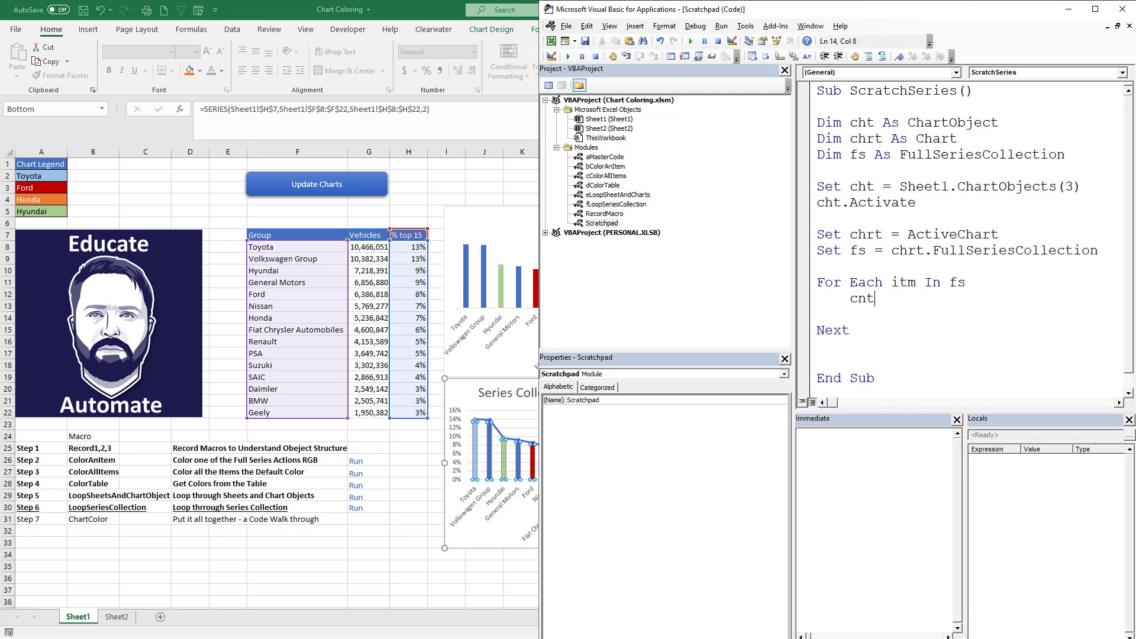
type("= cnt")
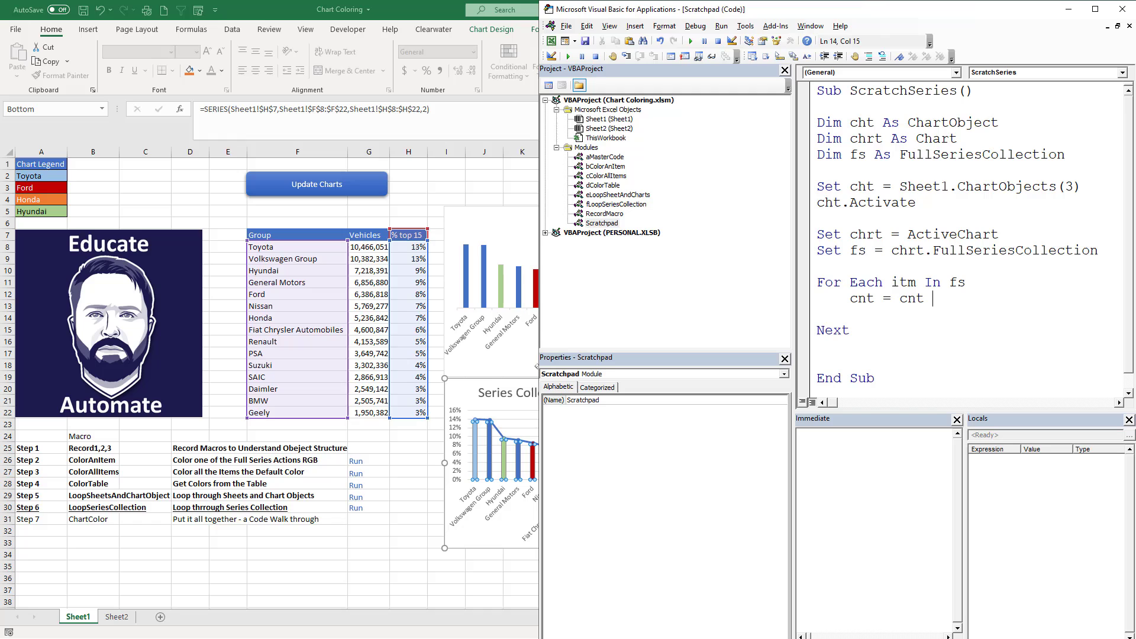
type("+1")
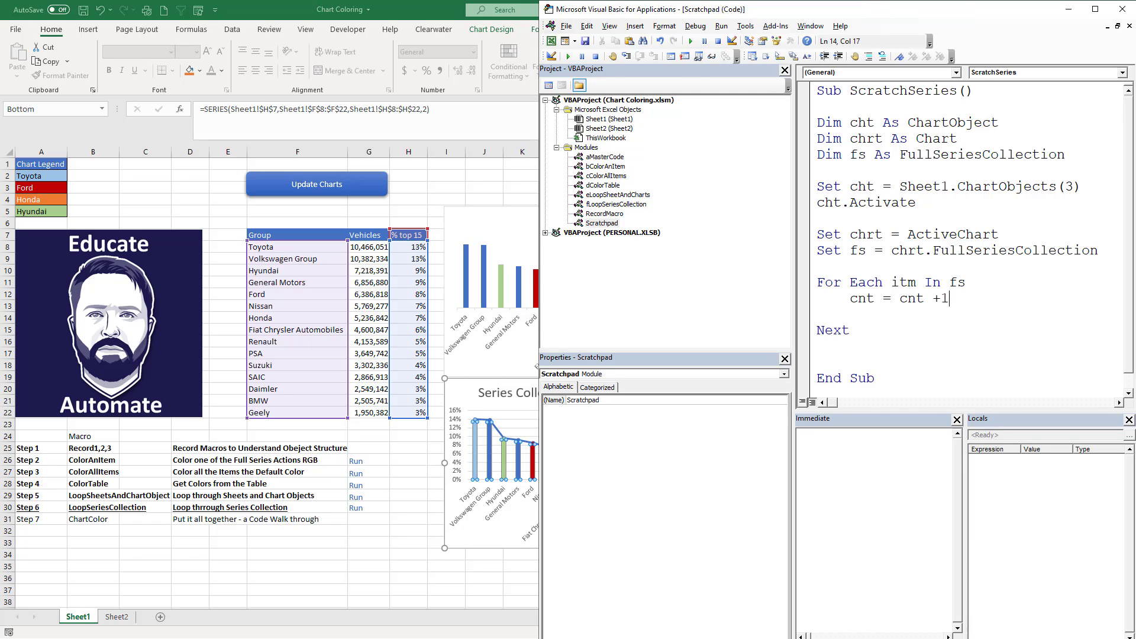
type("msgbox")
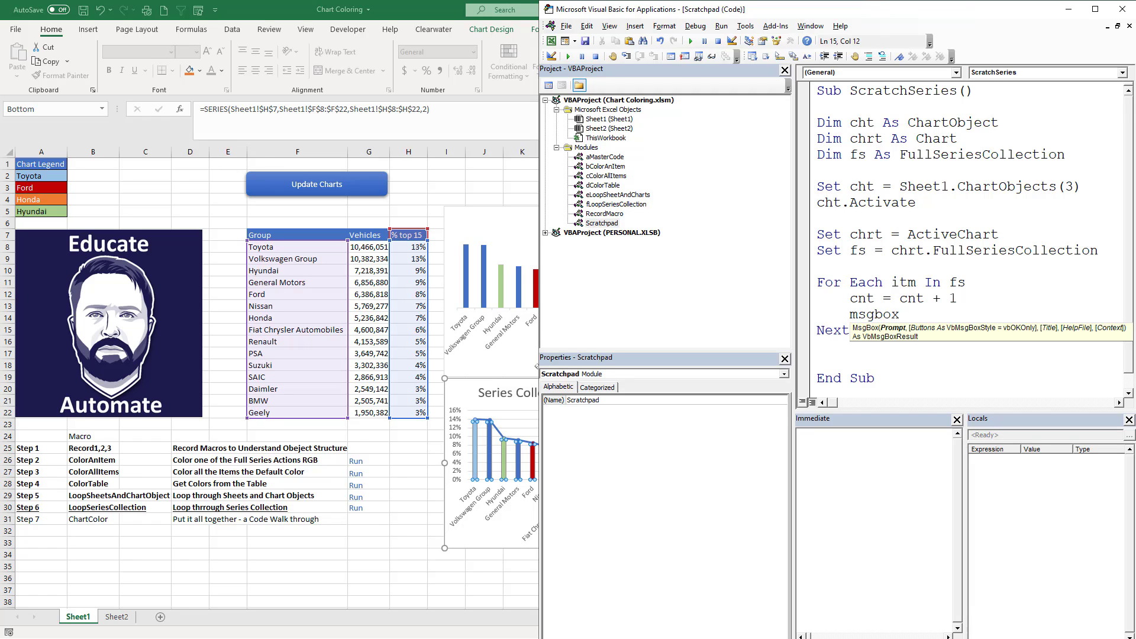
- Complete the MsgBox with "Currently Series " & itm.Name
type("\"C")
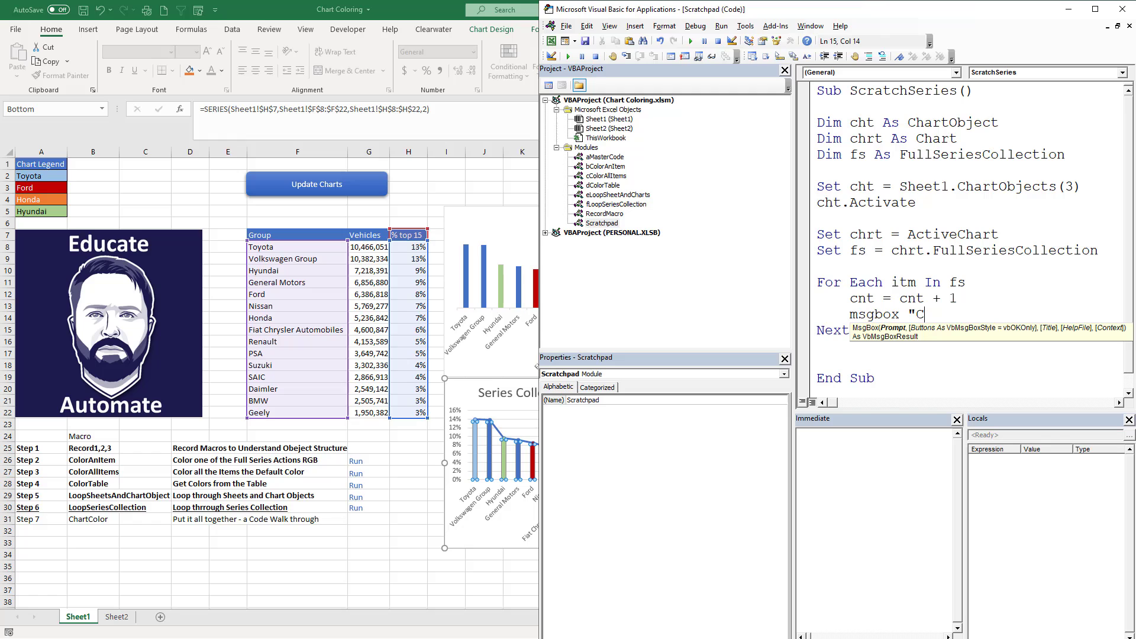
type("urrently I")
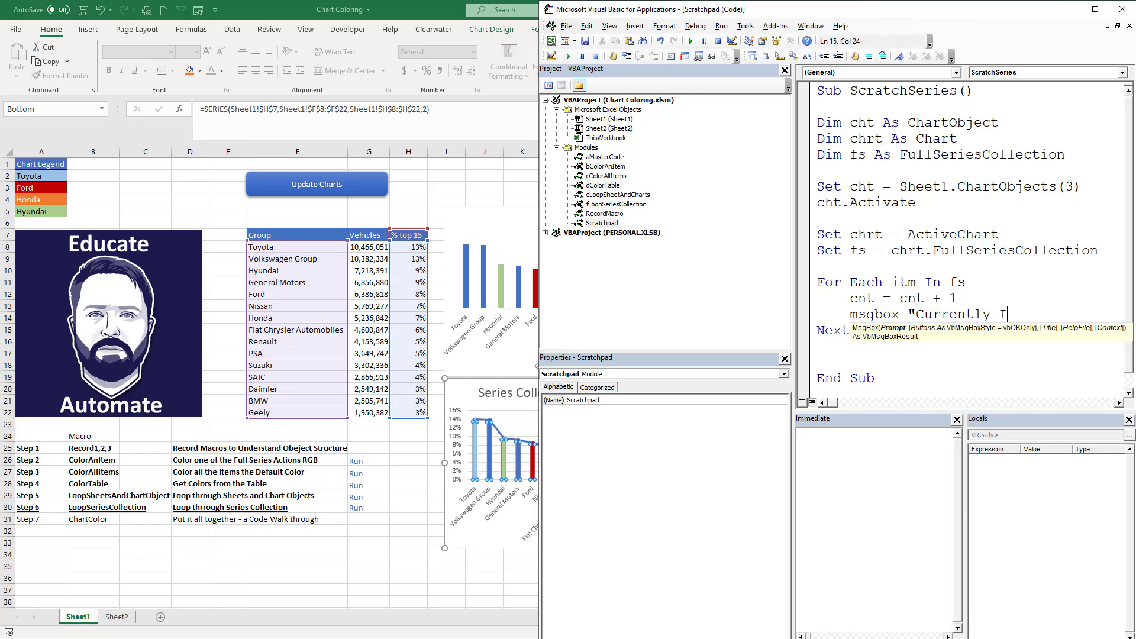
type("Ser")
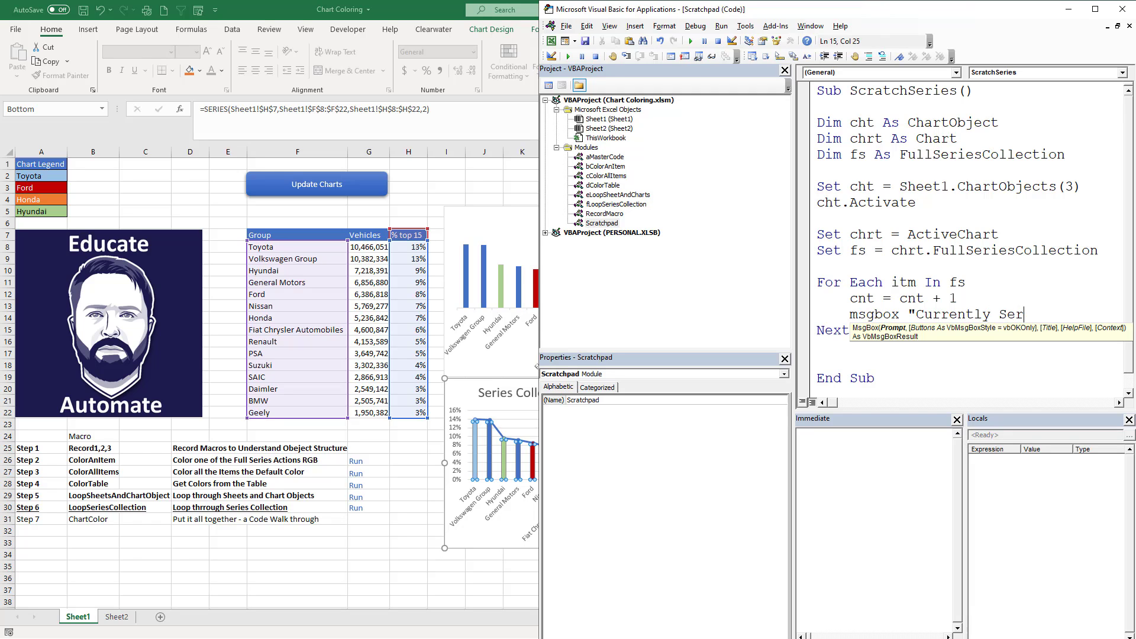
type("es")
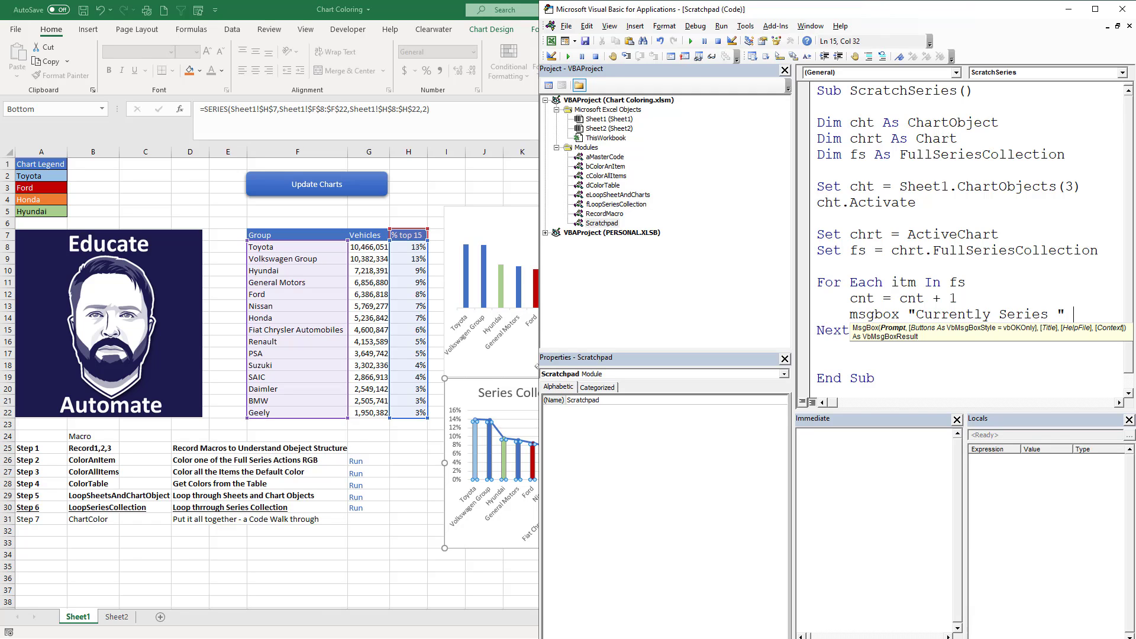
type("&")
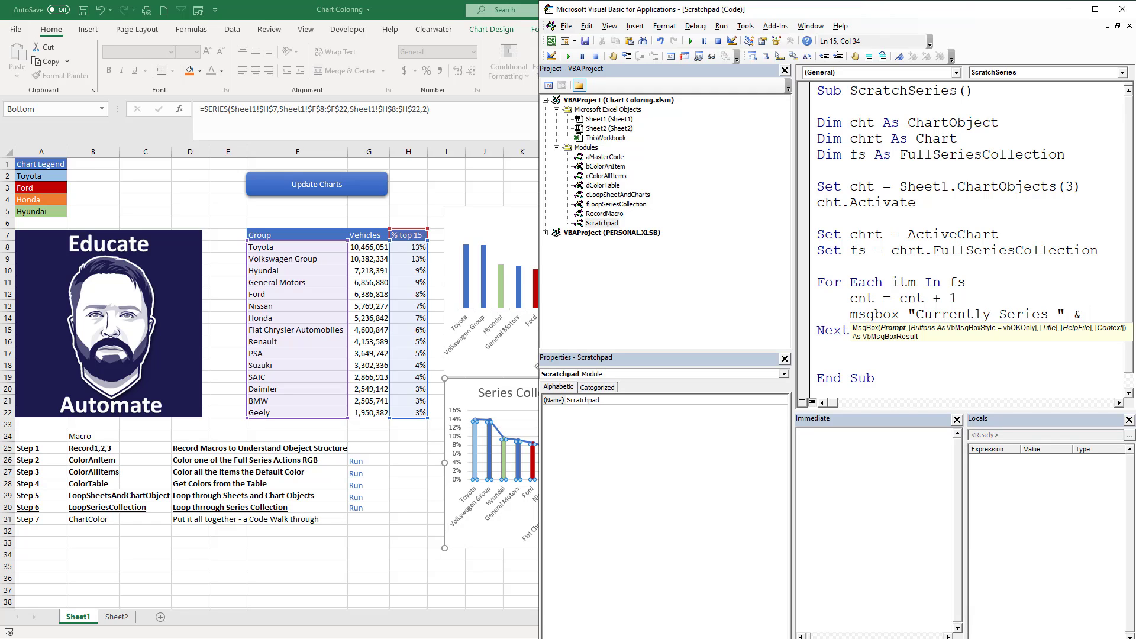
type("itm.Name")
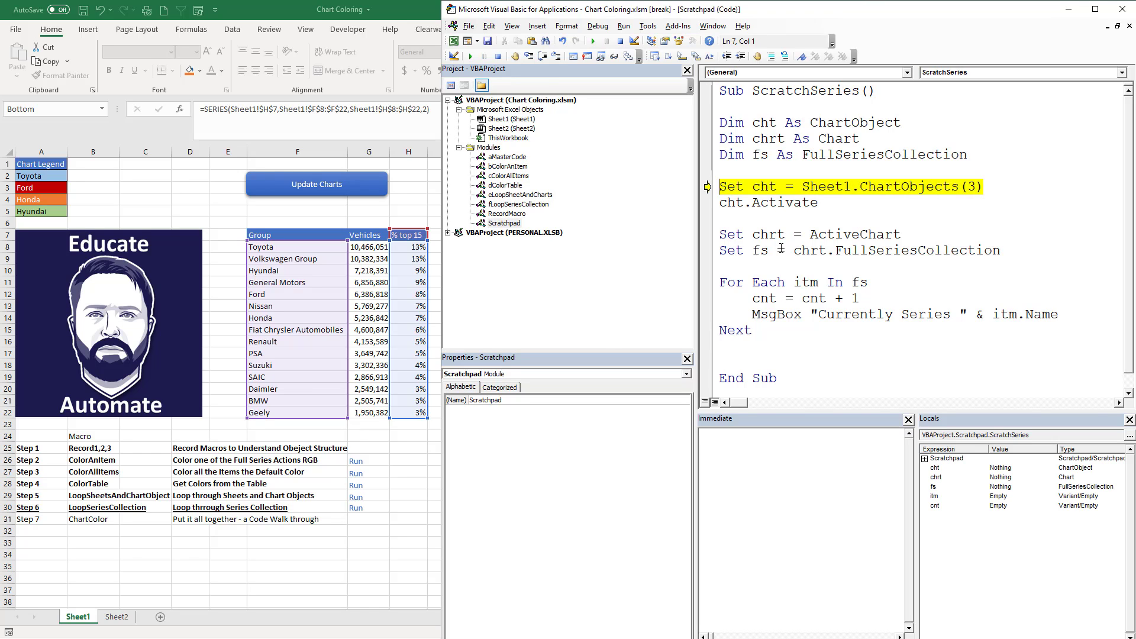
- Step with F8 through the cht, chrt and fs assignments into the For Each loop
key("F8")
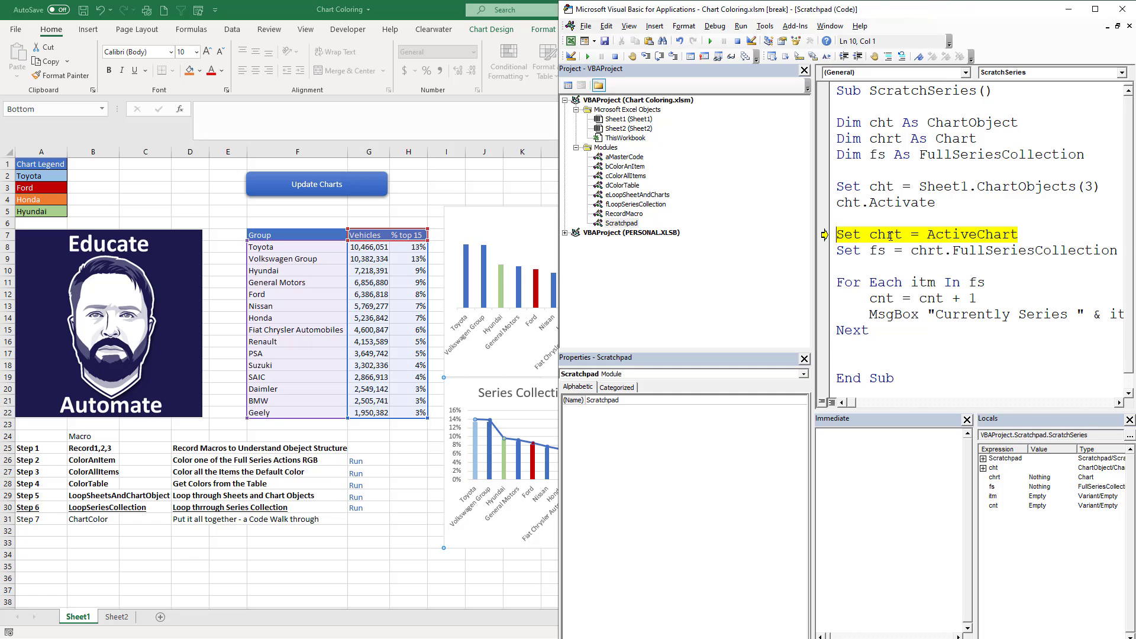
key("F8")
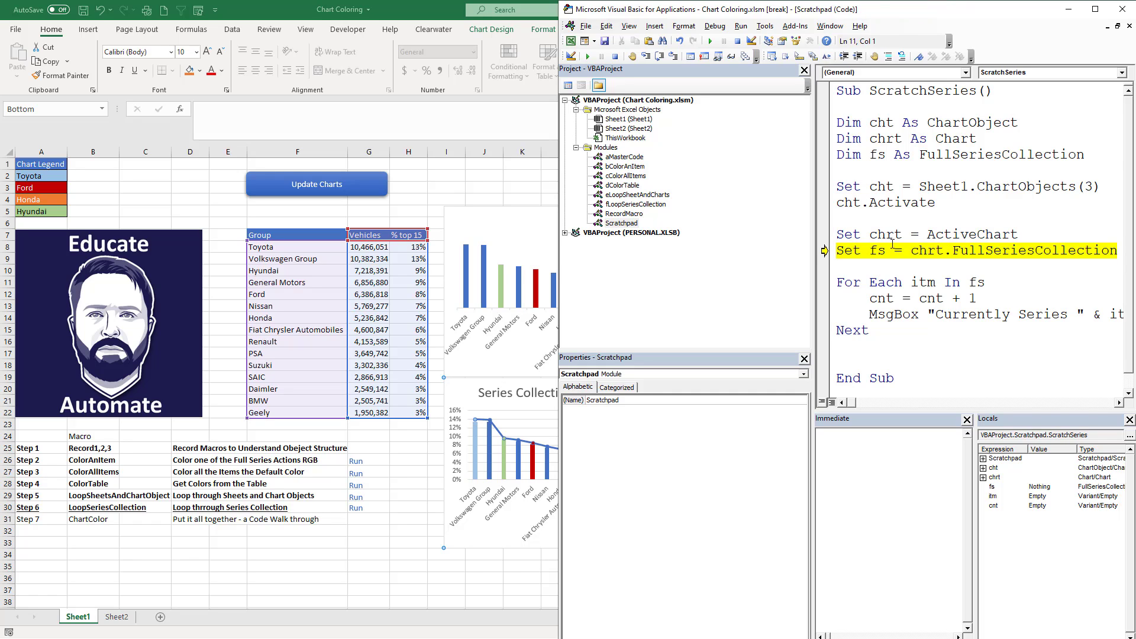
key("F8")
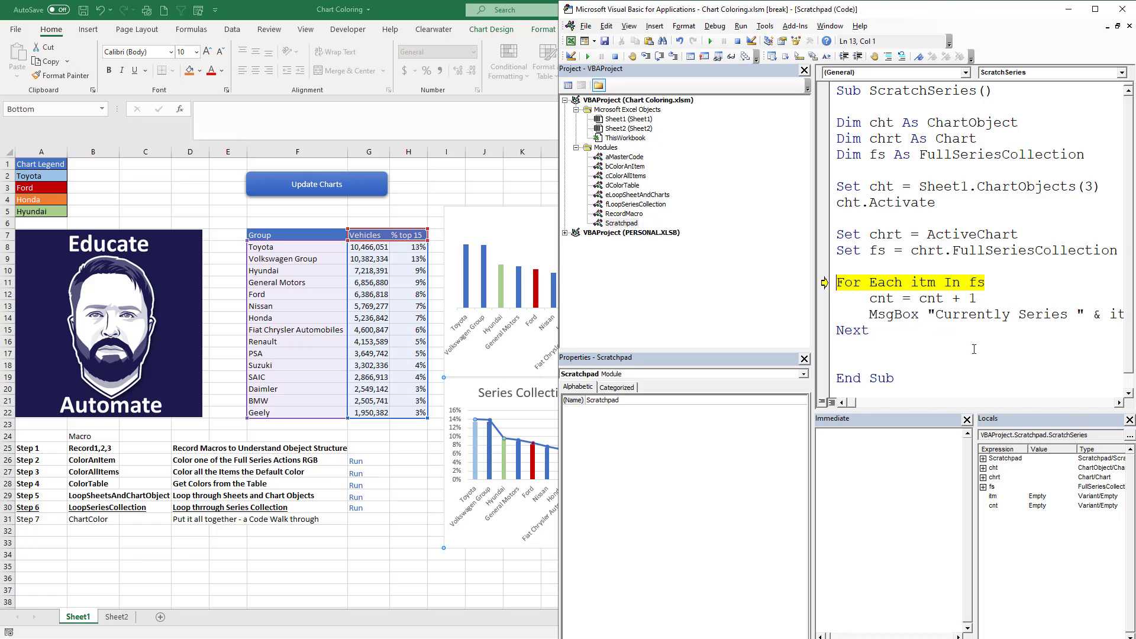
key("F8")
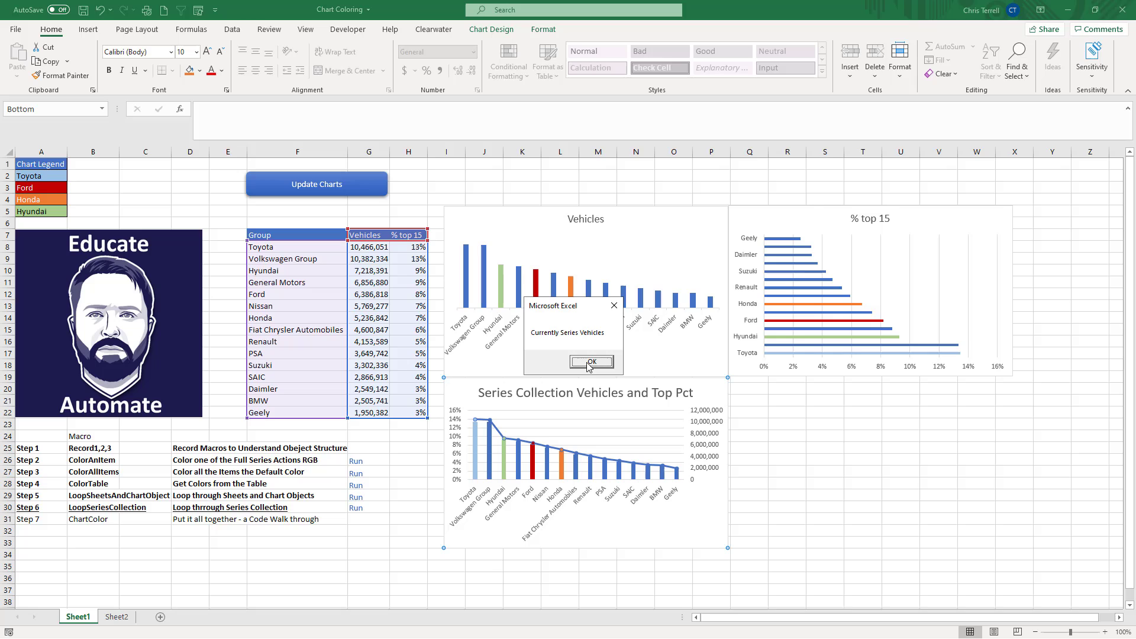
- Dismiss the "Currently Series Vehicles" message and let ScratchSeries finish
left_click(590, 362)
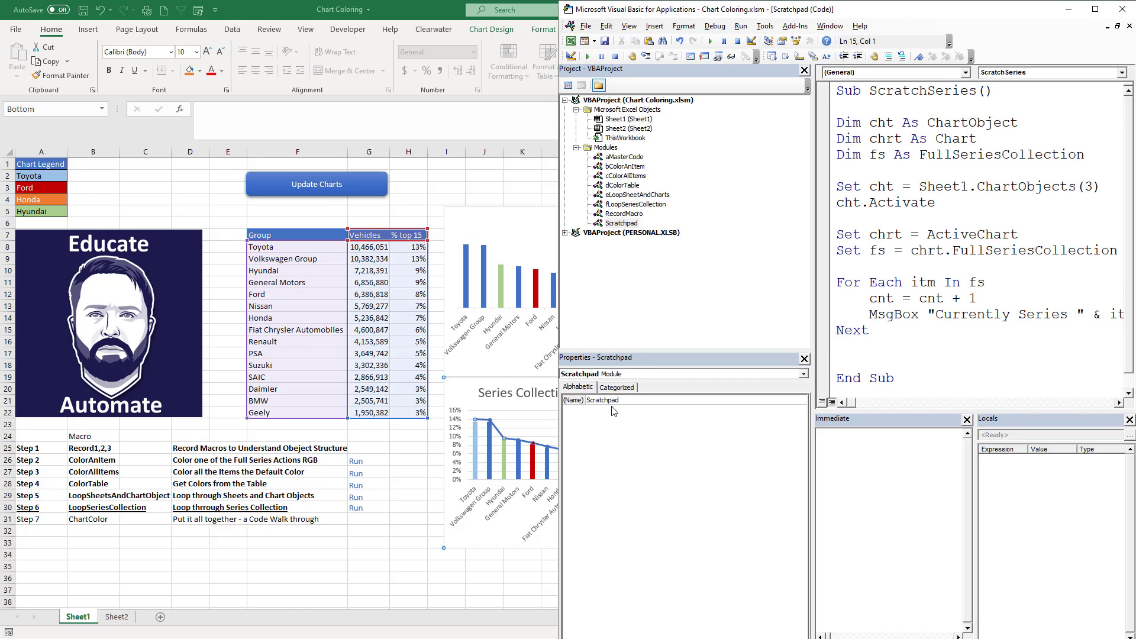
left_click(841, 315)
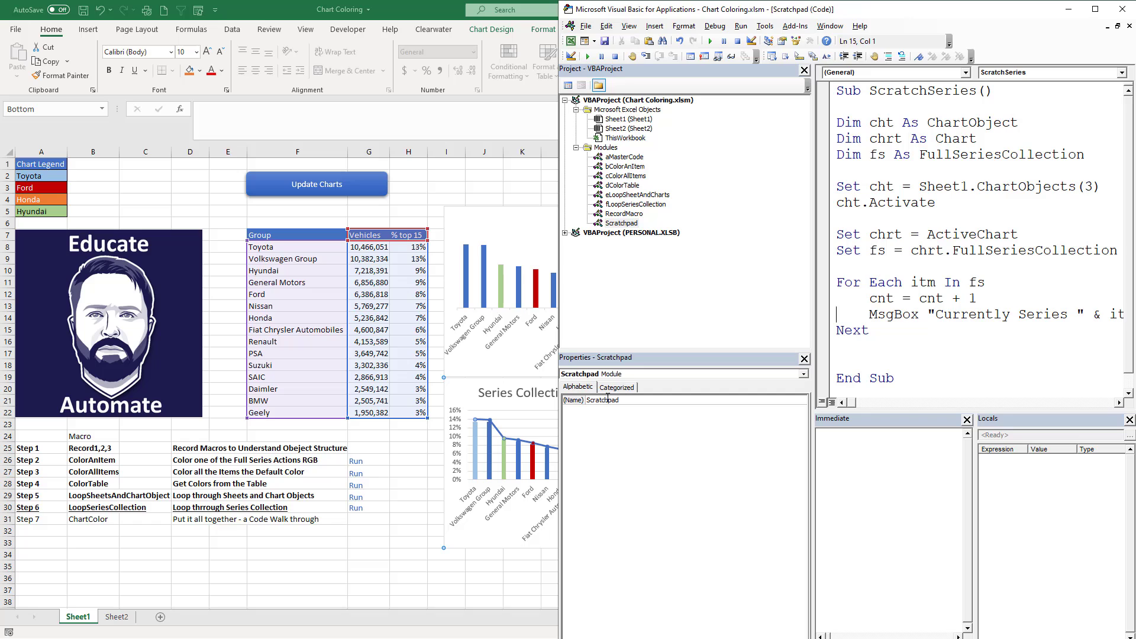